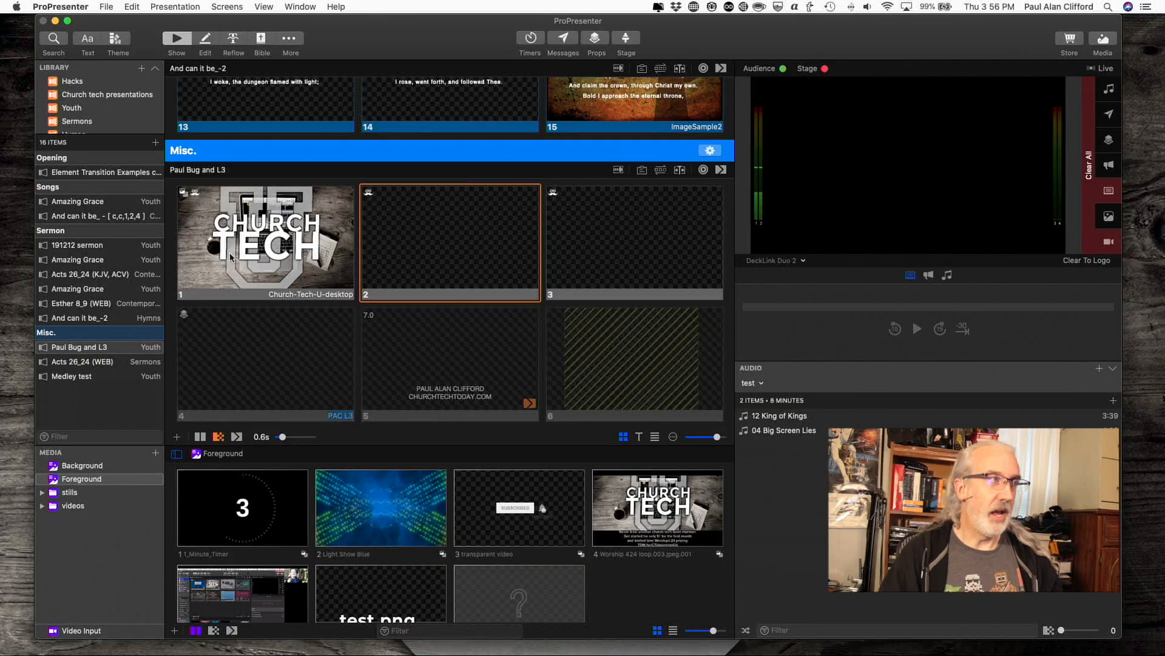
pyautogui.moveTo(631, 157)
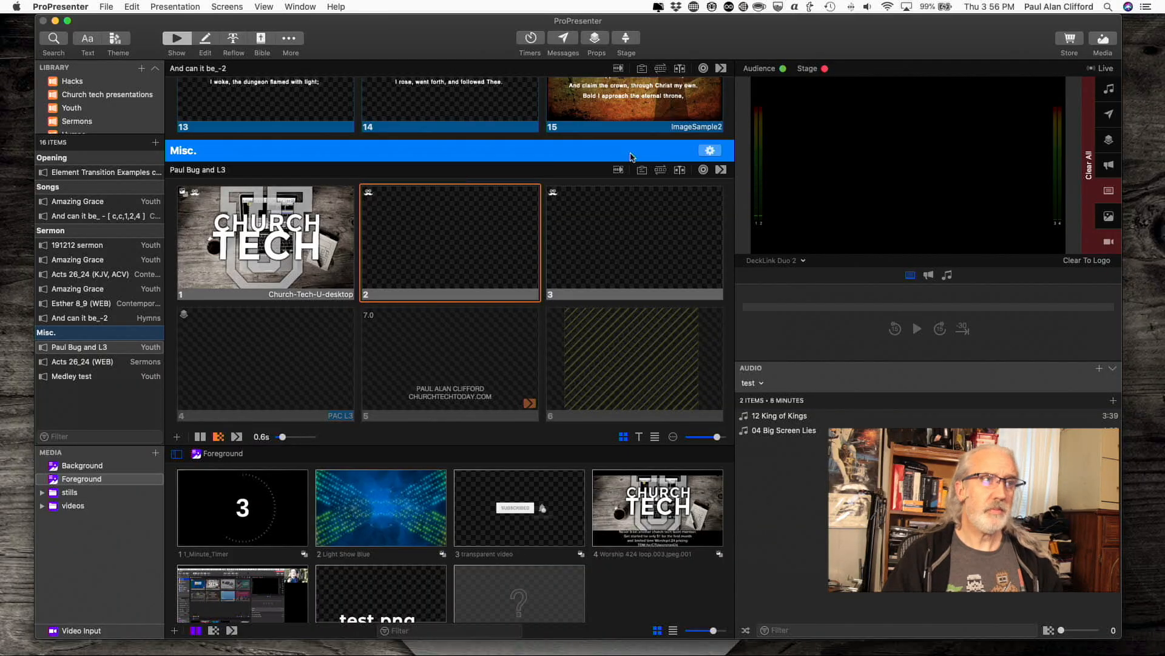
pyautogui.moveTo(1061, 161)
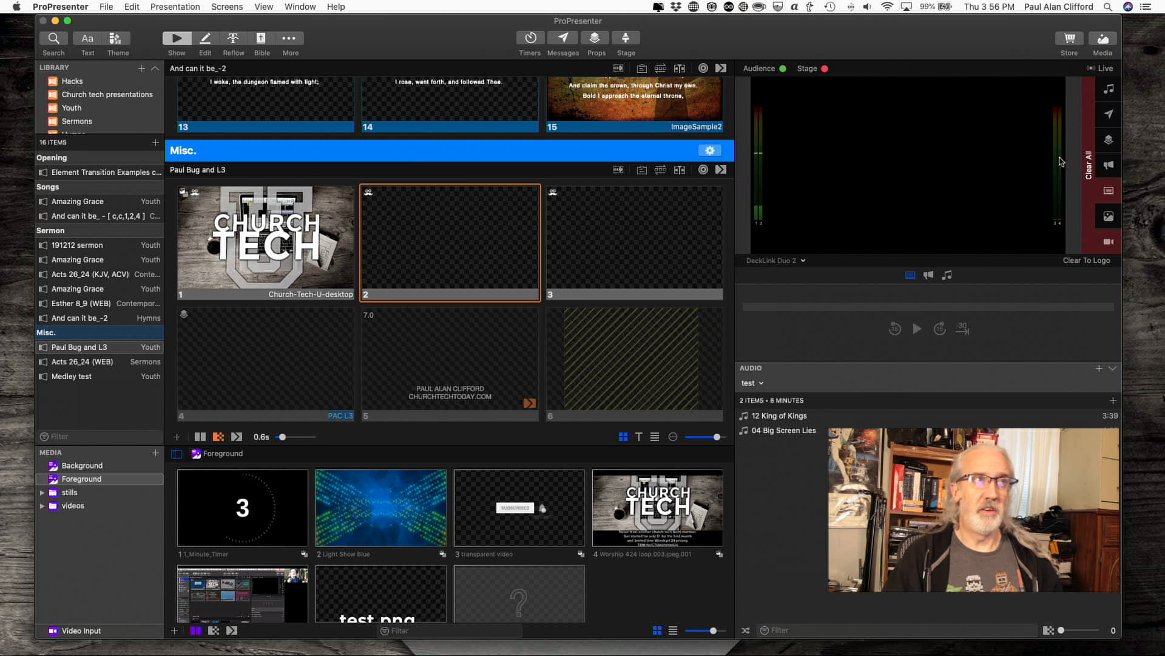
pyautogui.moveTo(1109, 135)
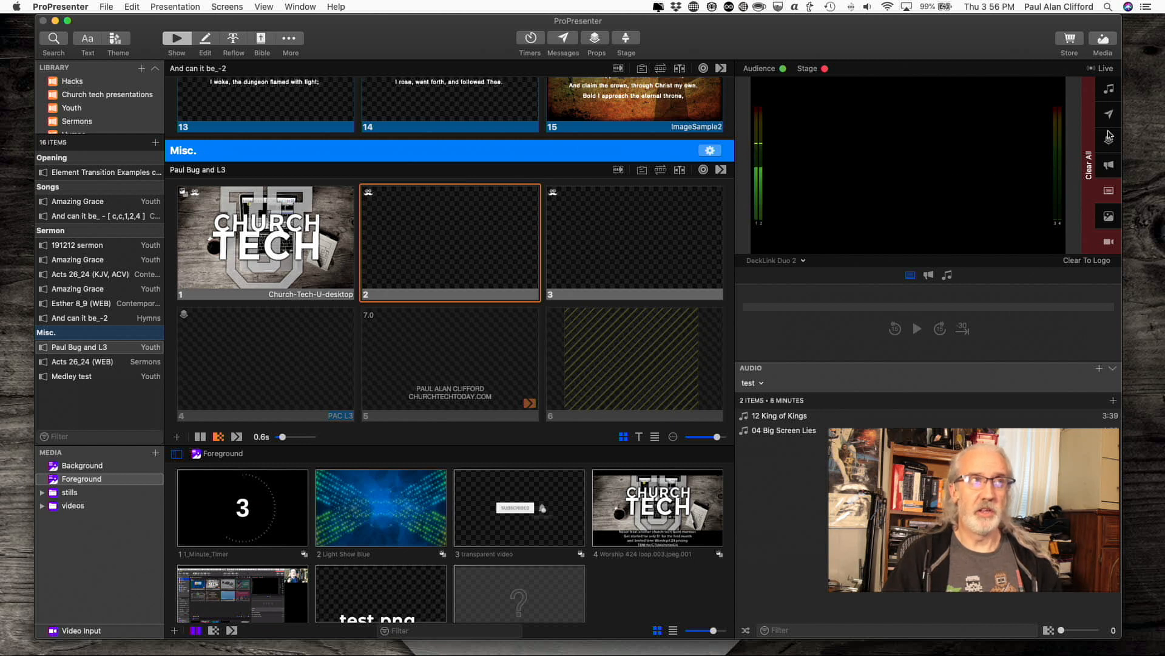
pyautogui.moveTo(1109, 139)
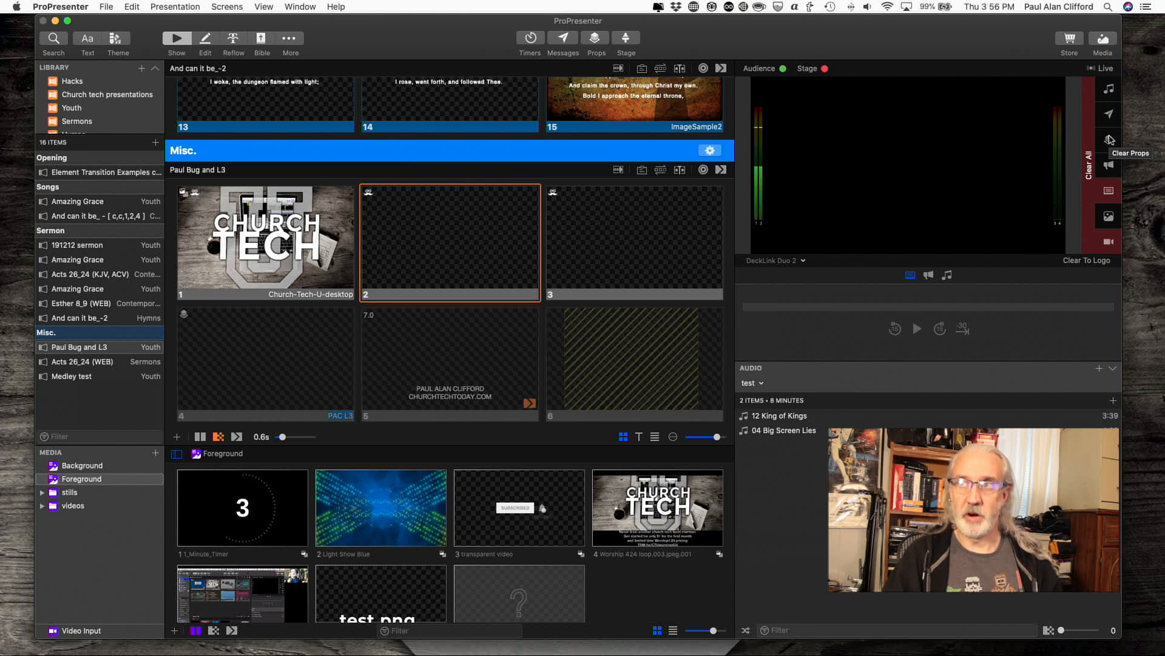
pyautogui.moveTo(1109, 114)
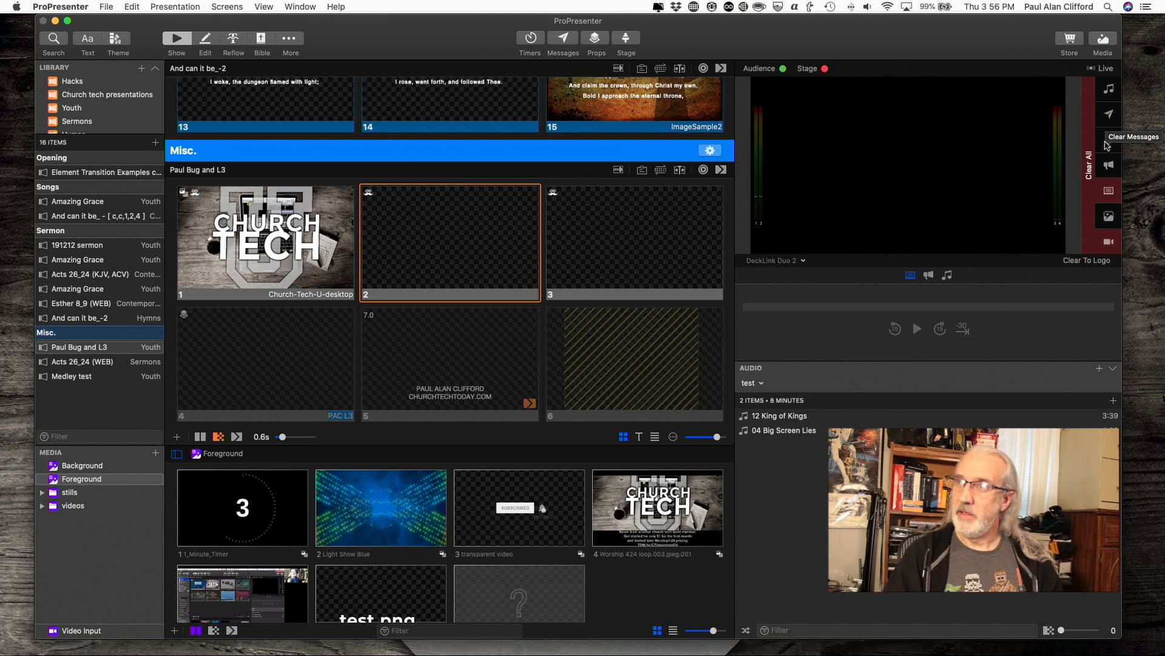
pyautogui.moveTo(1108, 143)
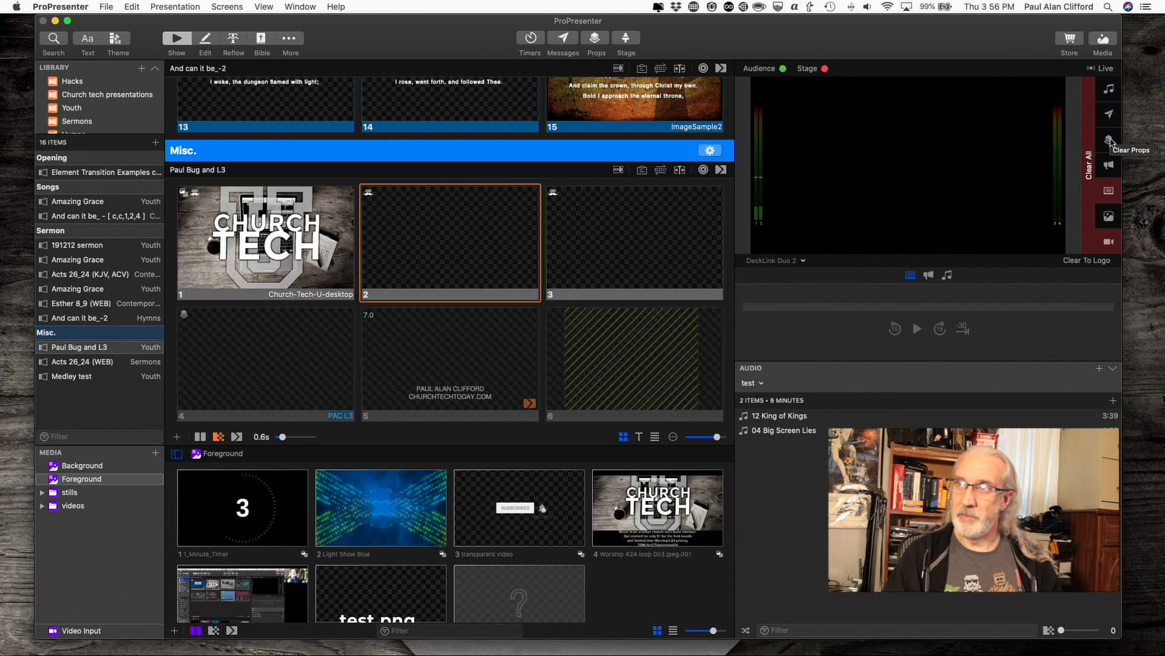
pyautogui.moveTo(1109, 113)
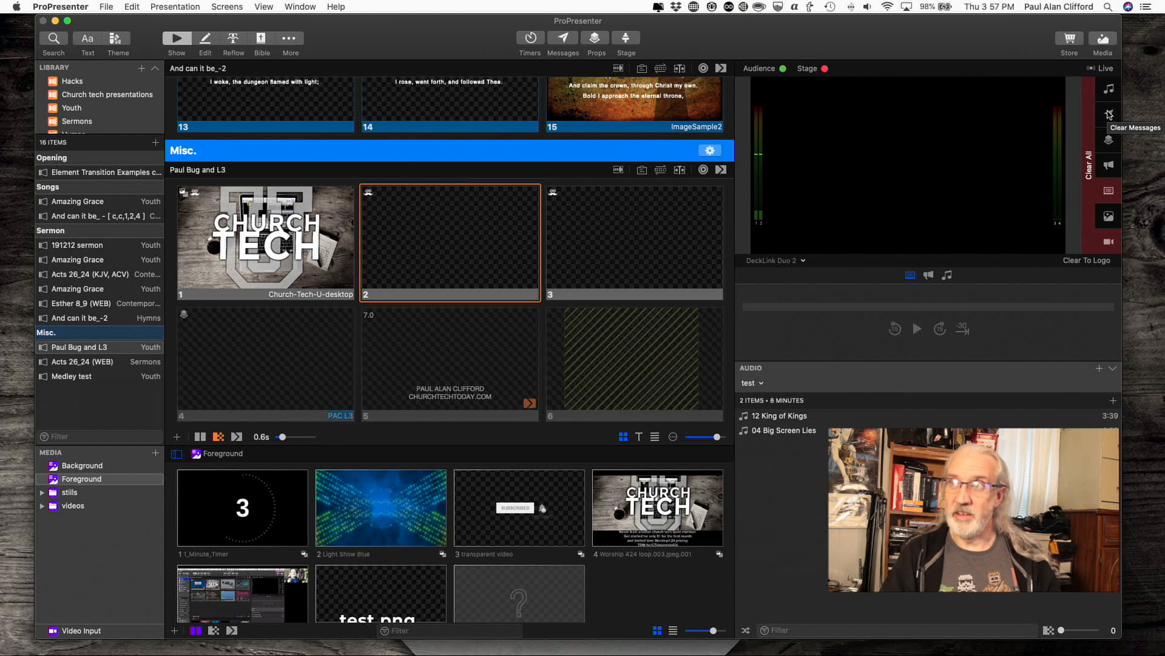
pyautogui.moveTo(1108, 153)
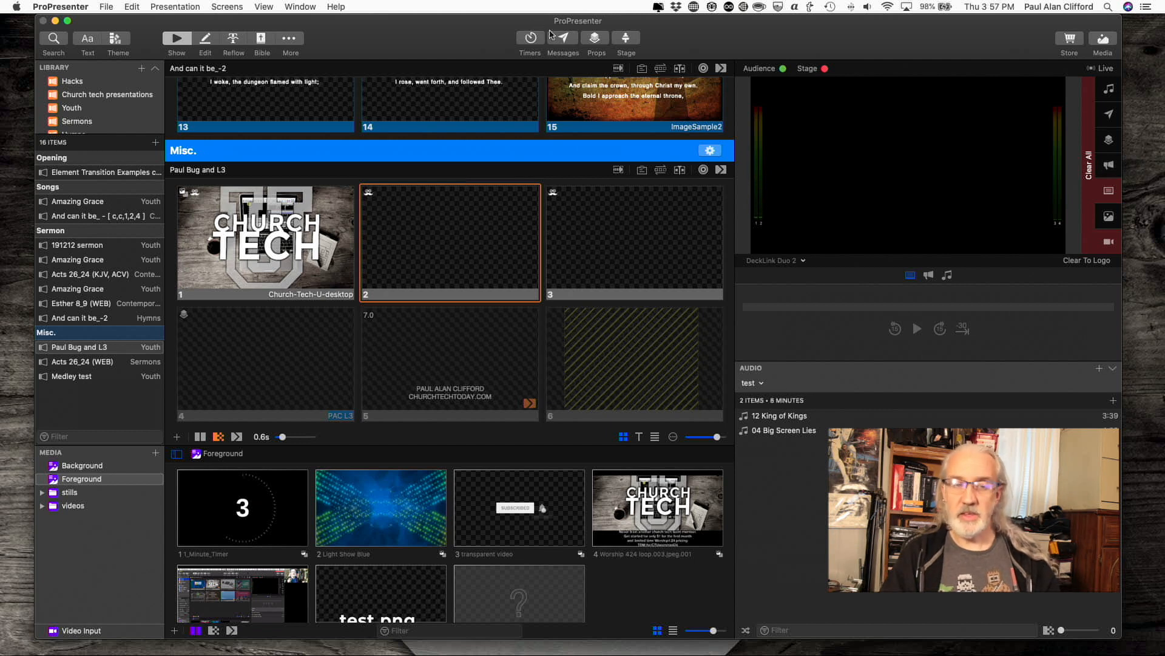
pyautogui.moveTo(596, 39)
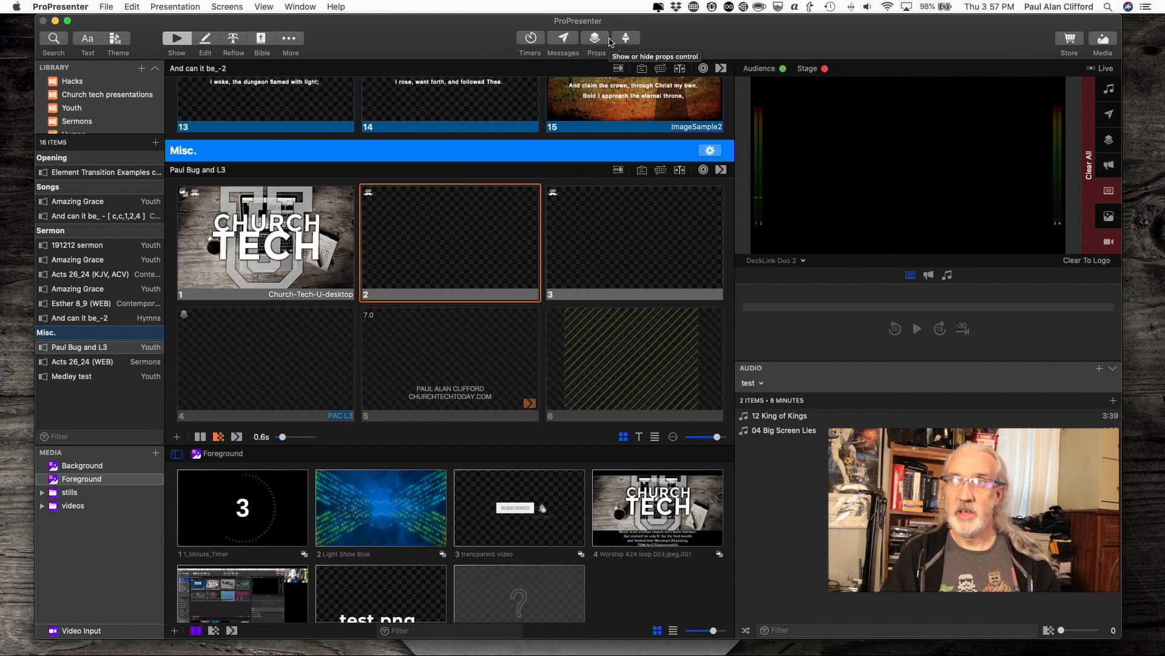
pyautogui.moveTo(562, 38)
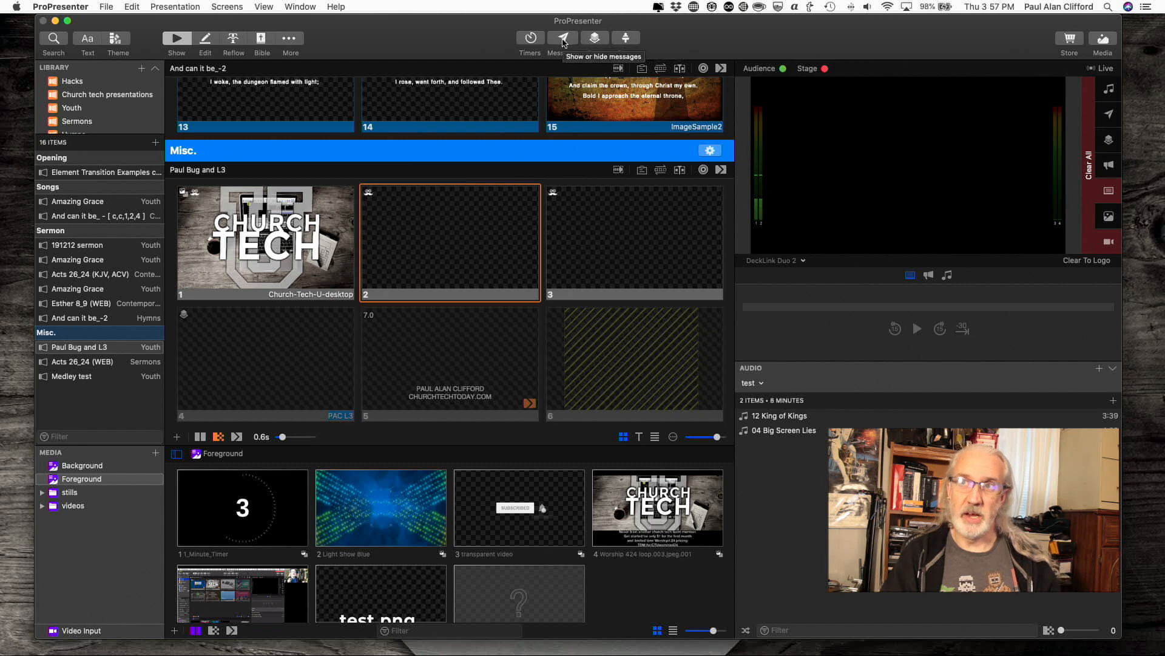
pyautogui.moveTo(595, 38)
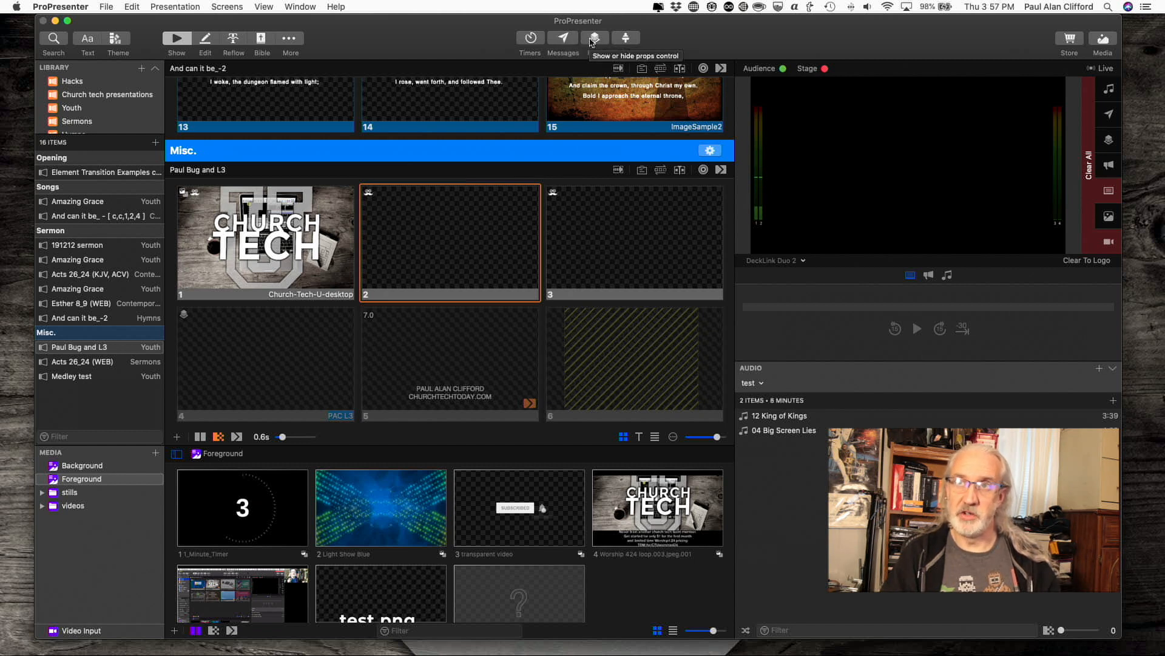
# Show the Messages list and select the 'countdown to church' message.
pyautogui.click(562, 38)
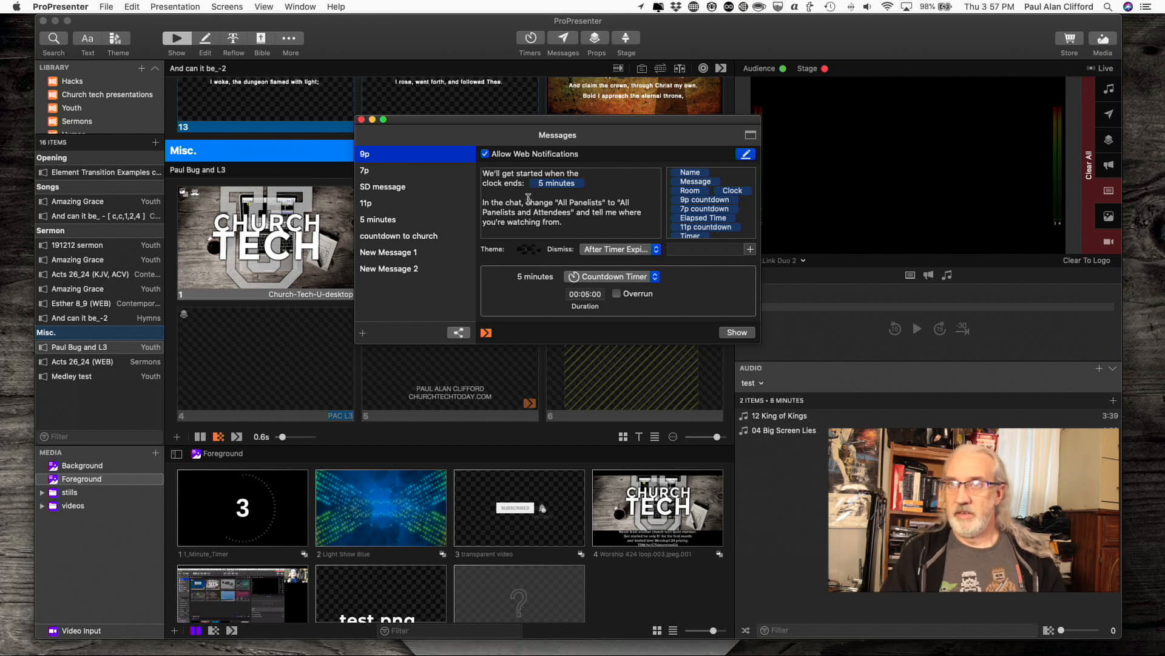
pyautogui.click(400, 235)
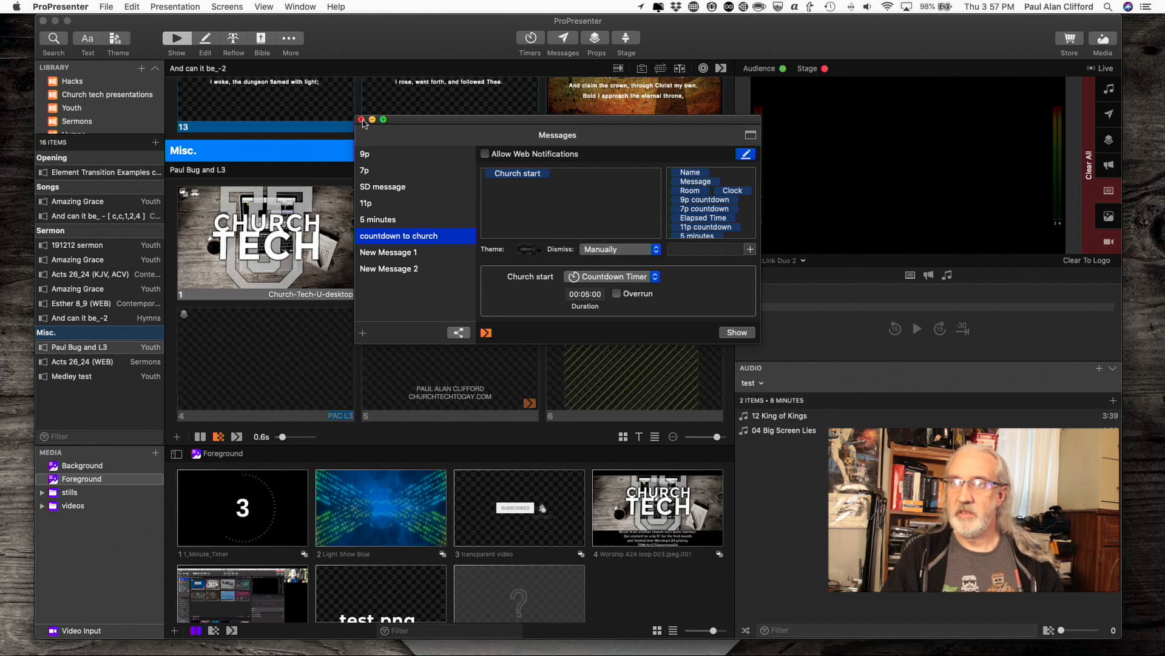
# Close the Messages window, peek at the Props list, then close it too.
pyautogui.click(362, 119)
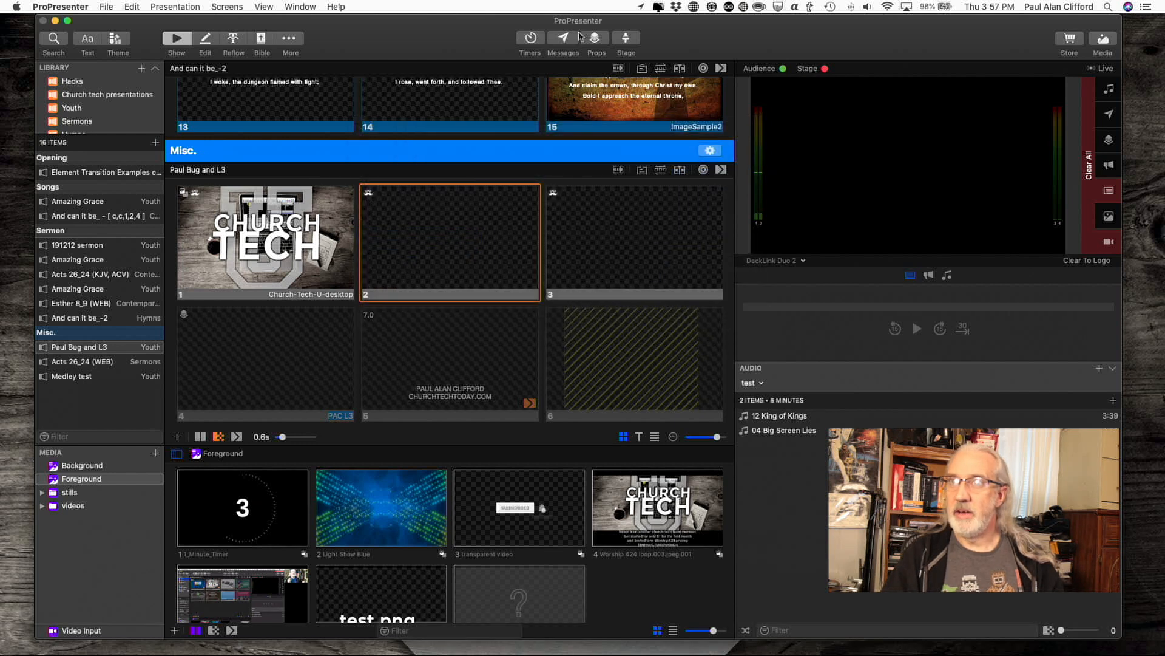
pyautogui.click(595, 41)
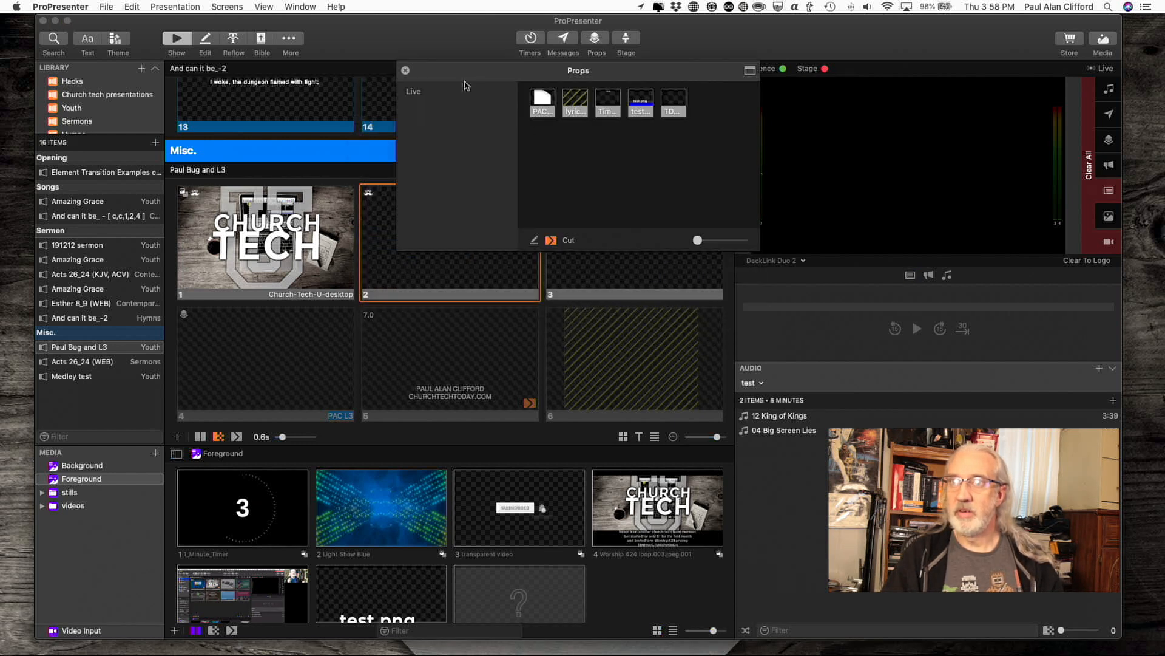
pyautogui.moveTo(511, 137)
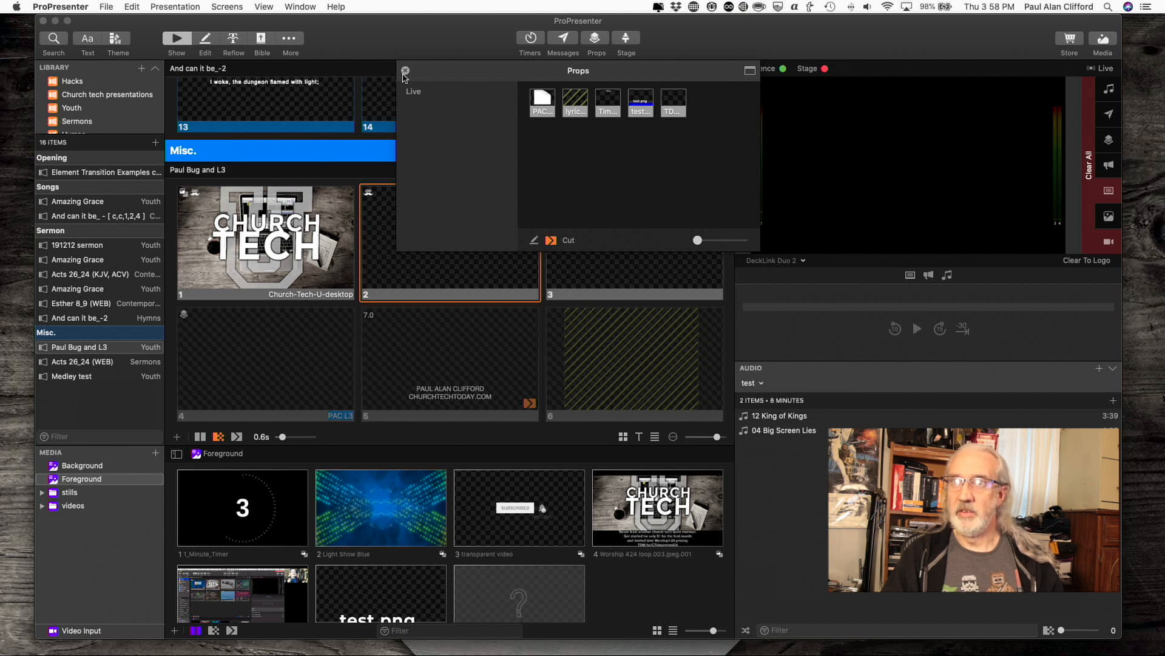
pyautogui.click(405, 72)
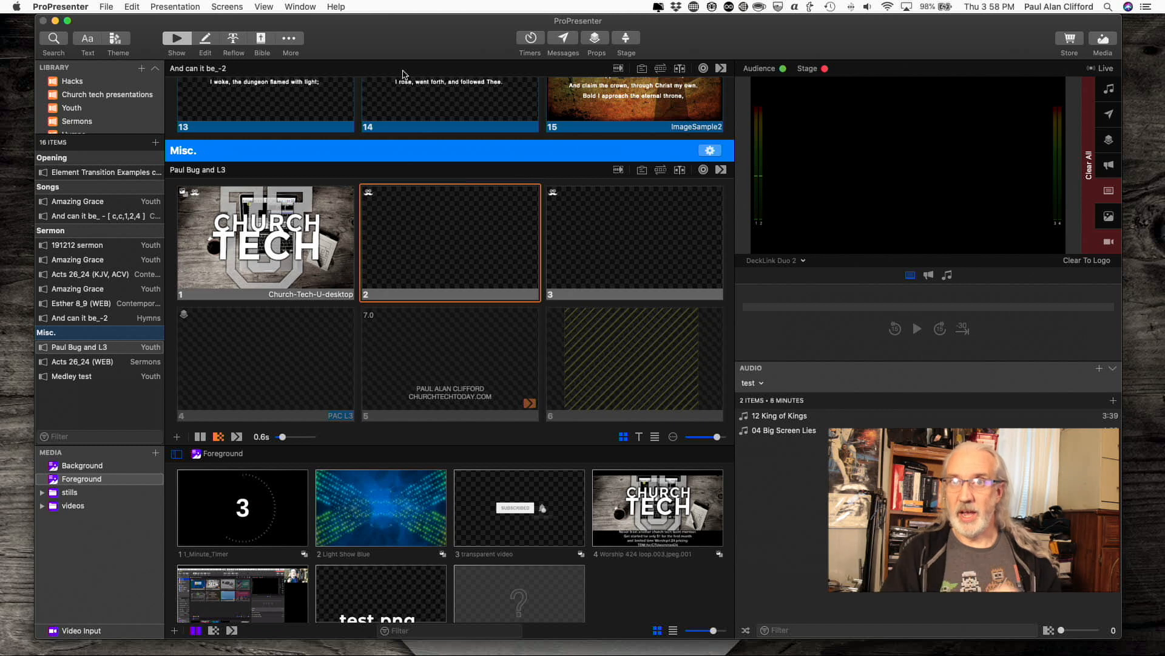
pyautogui.moveTo(438, 47)
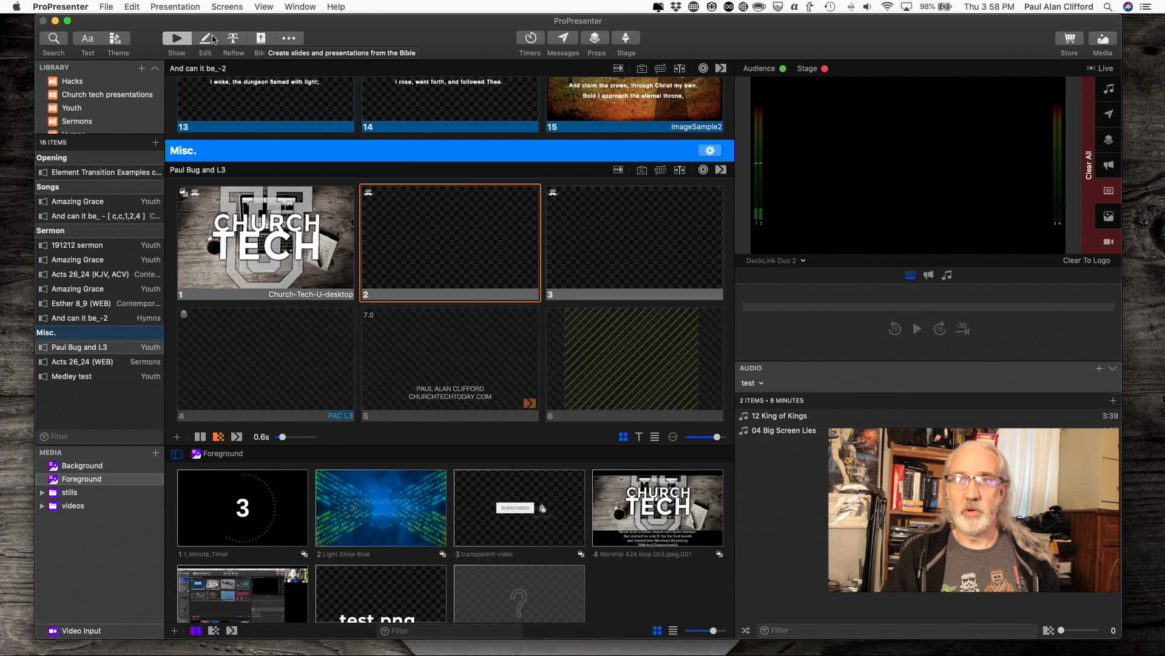
pyautogui.moveTo(262, 38)
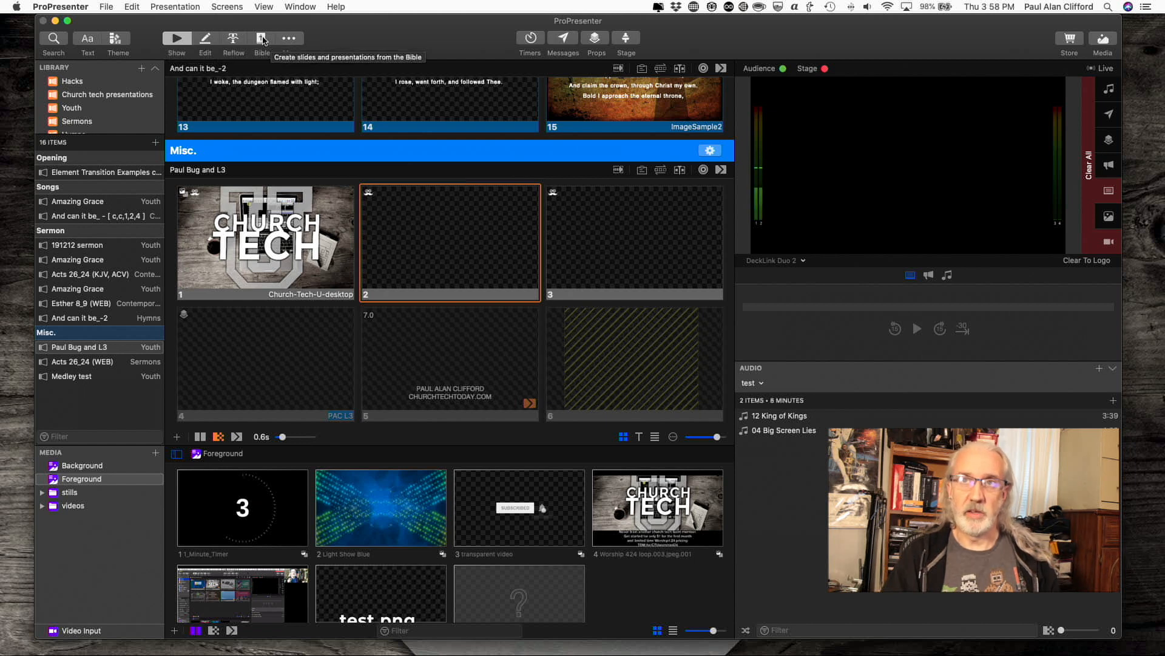
pyautogui.moveTo(262, 41)
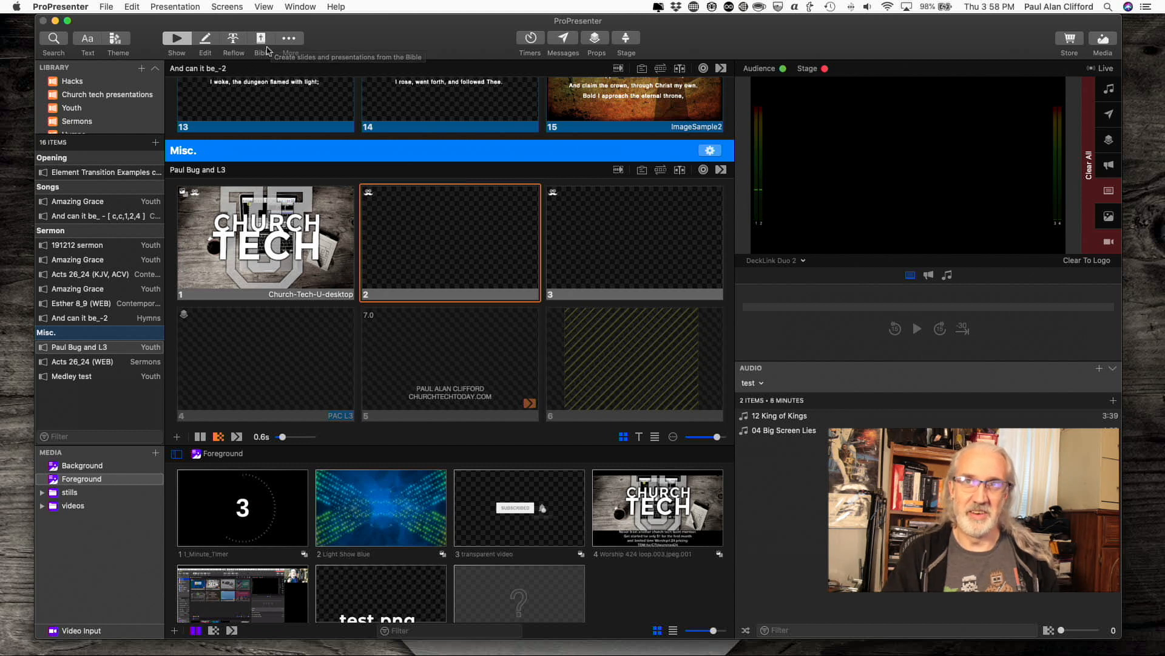
pyautogui.moveTo(258, 37)
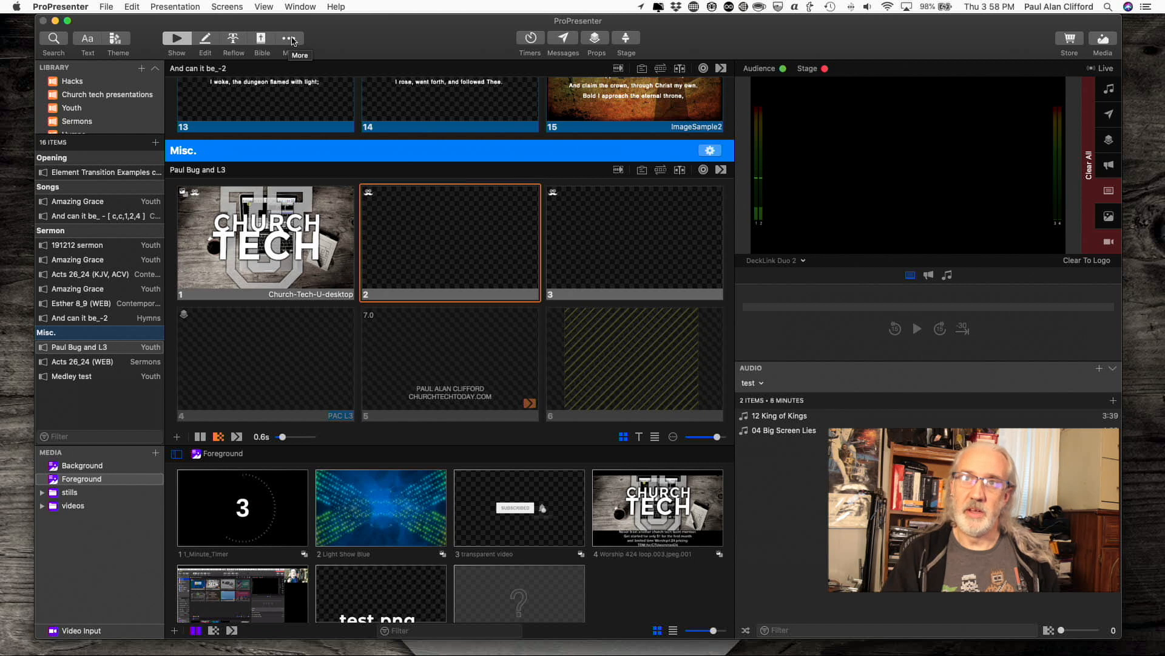
# Show the More (…) list of additional editors to reach the Props Editor.
pyautogui.click(289, 38)
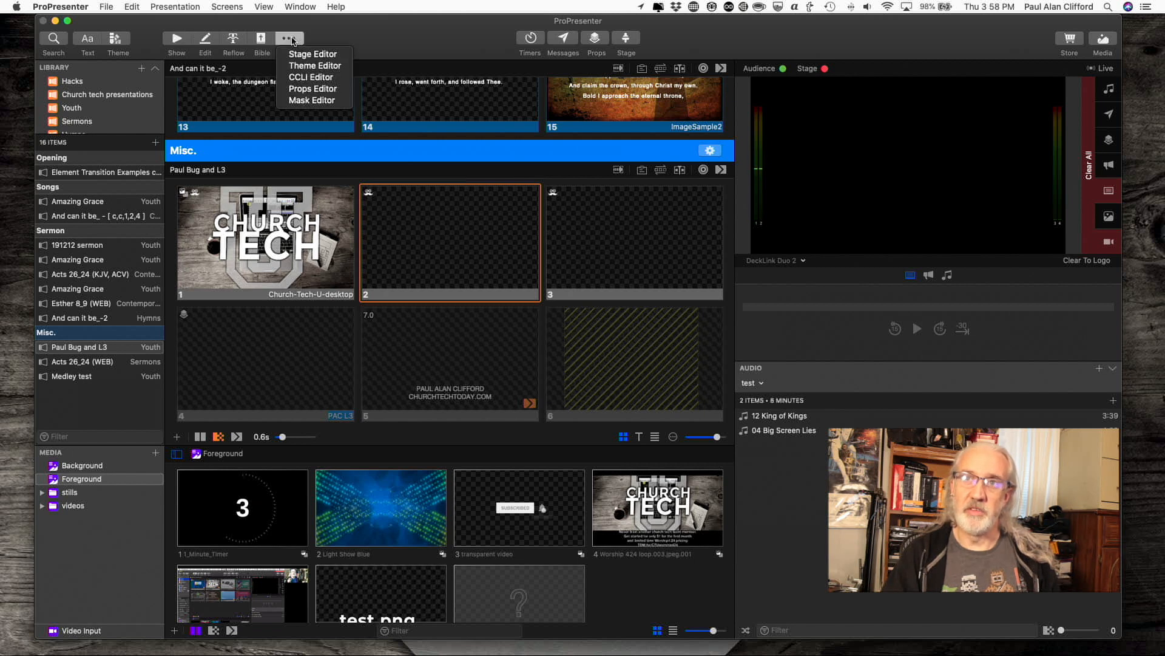
pyautogui.moveTo(313, 54)
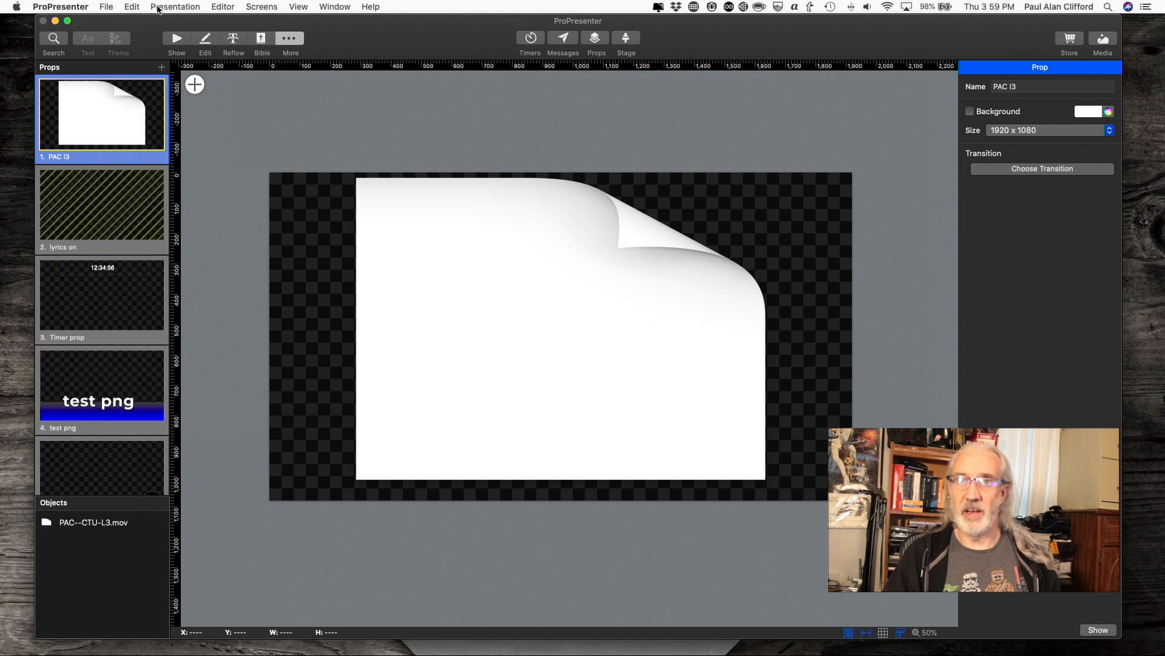
pyautogui.moveTo(162, 71)
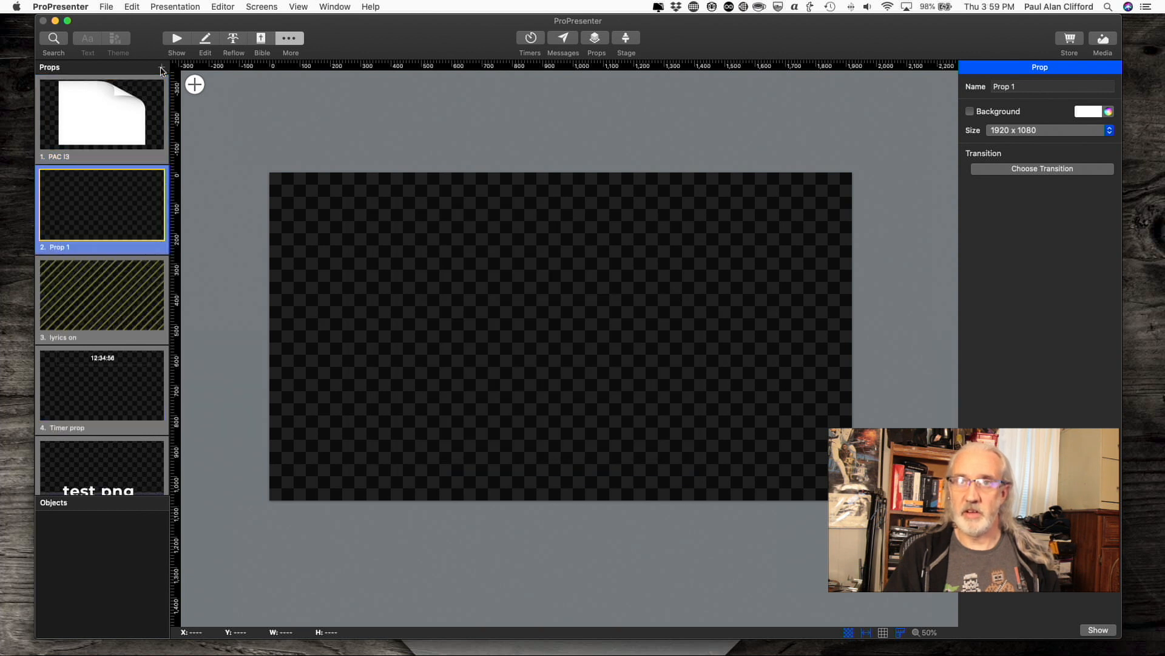
# Begin renaming the new Prop 1 to 'Tutorial prop' in the Props list.
pyautogui.scroll(-3)
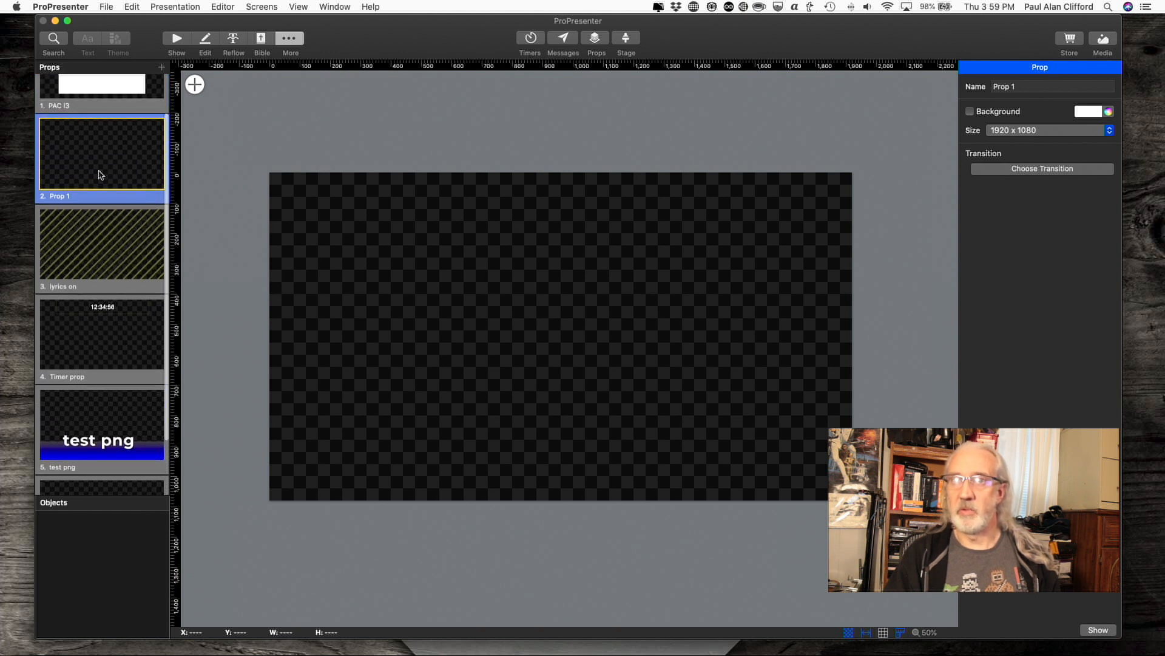
pyautogui.moveTo(83, 152)
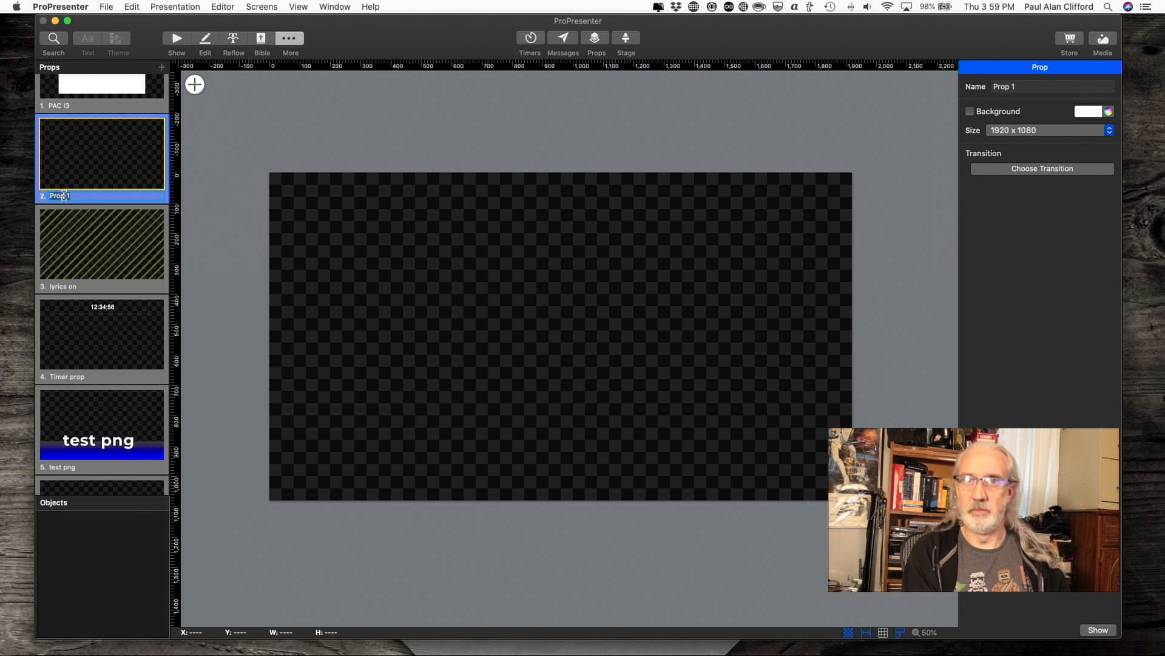
pyautogui.write('Turo')
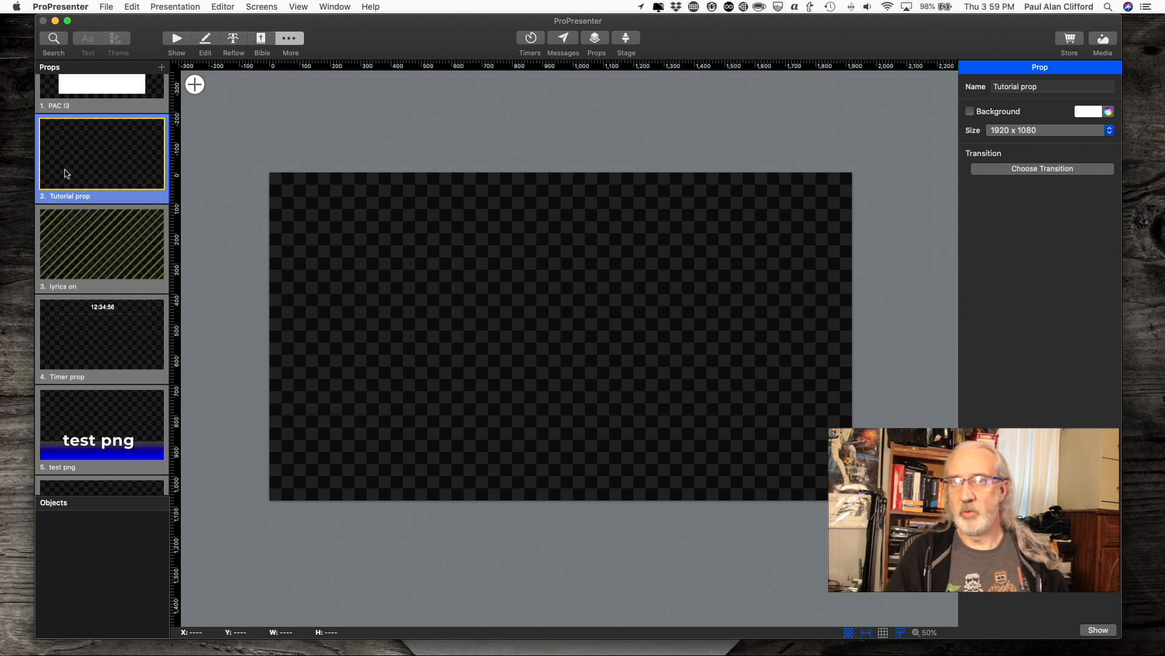
pyautogui.moveTo(98, 153)
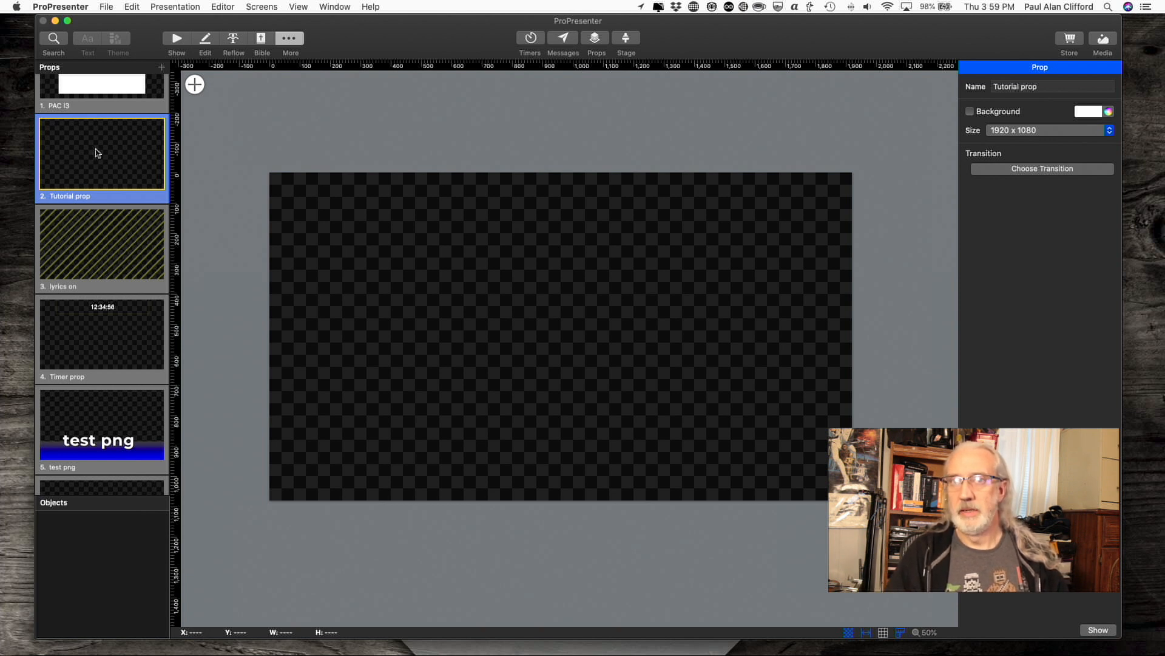
pyautogui.moveTo(194, 85)
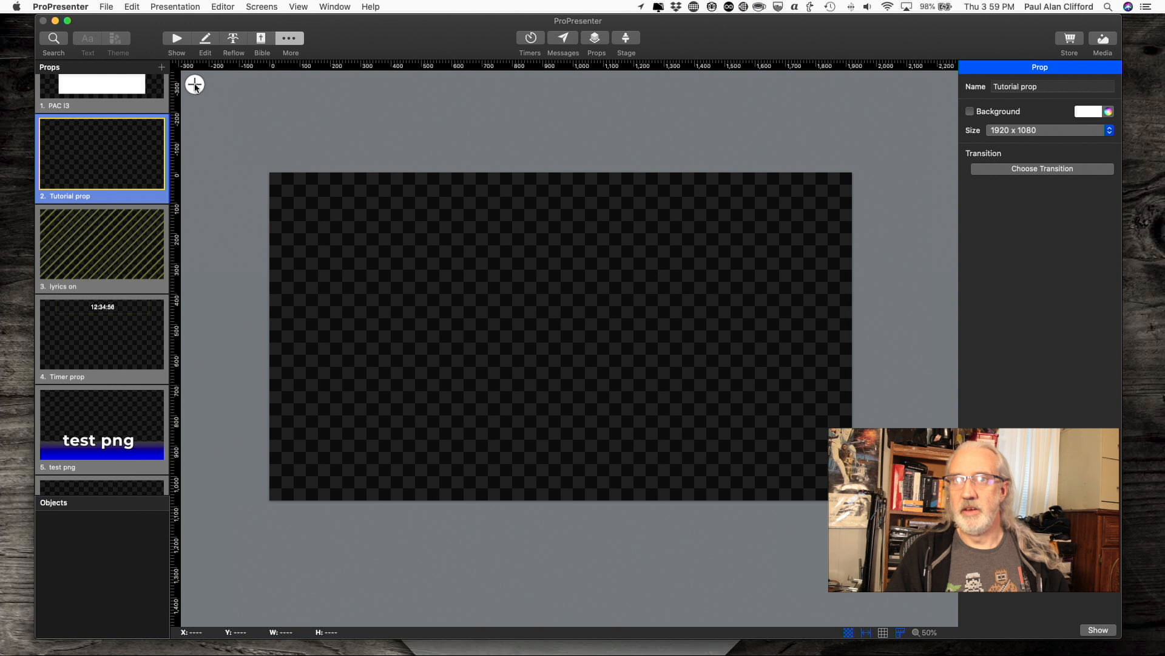
pyautogui.moveTo(179, 157)
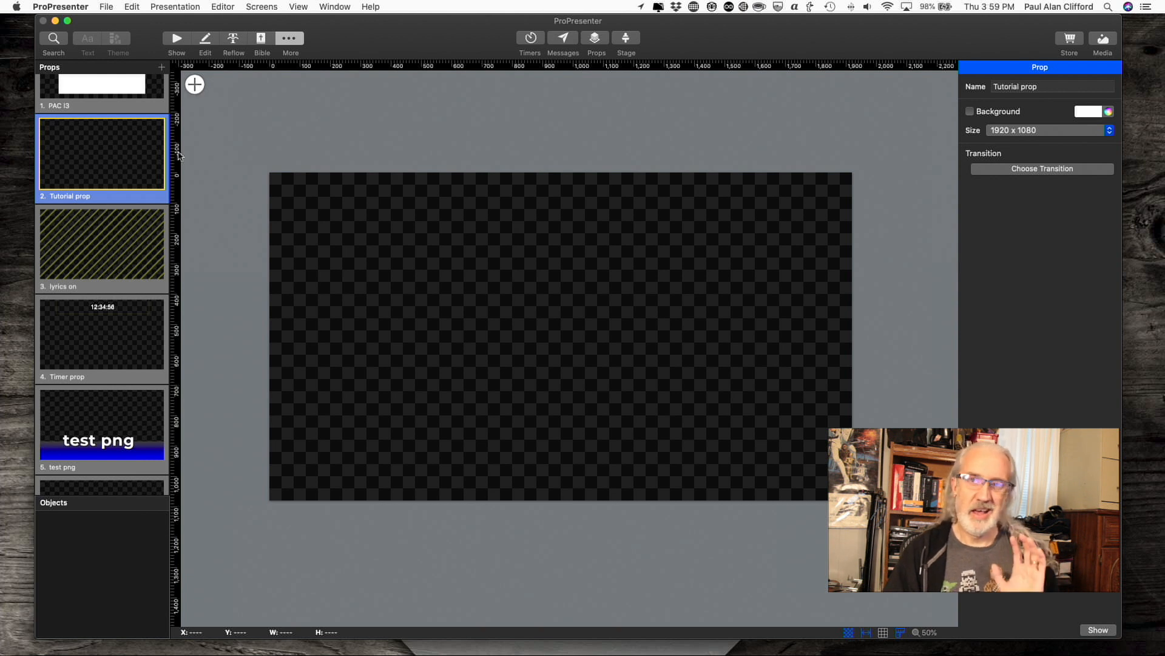
pyautogui.moveTo(196, 166)
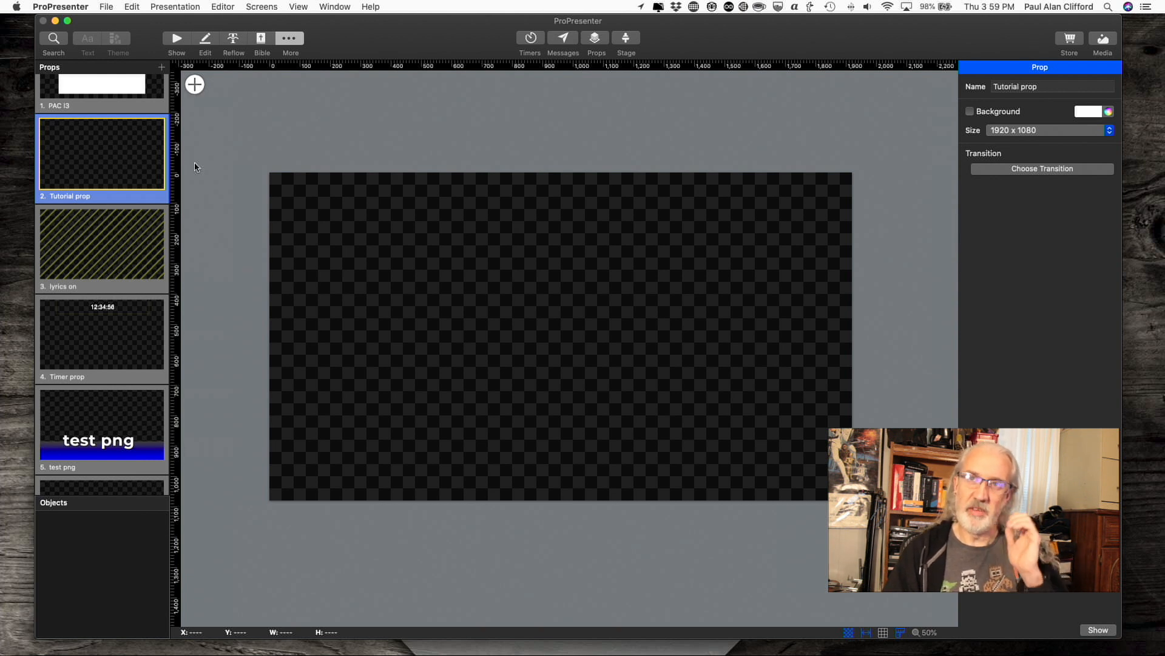
pyautogui.moveTo(426, 300)
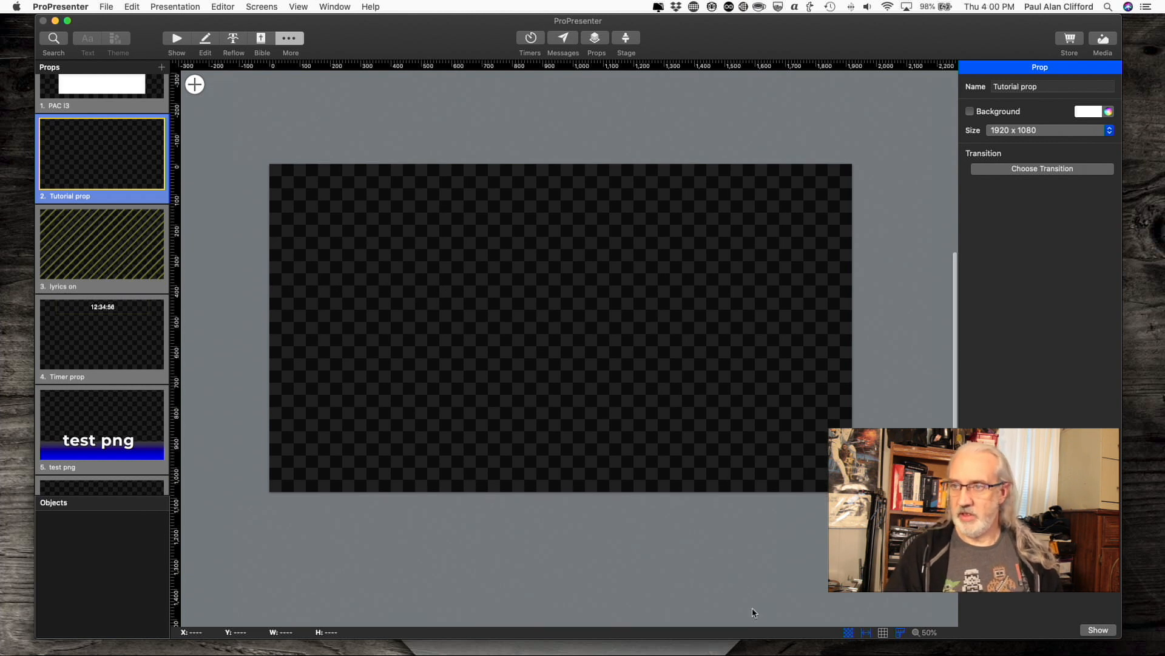
pyautogui.click(849, 632)
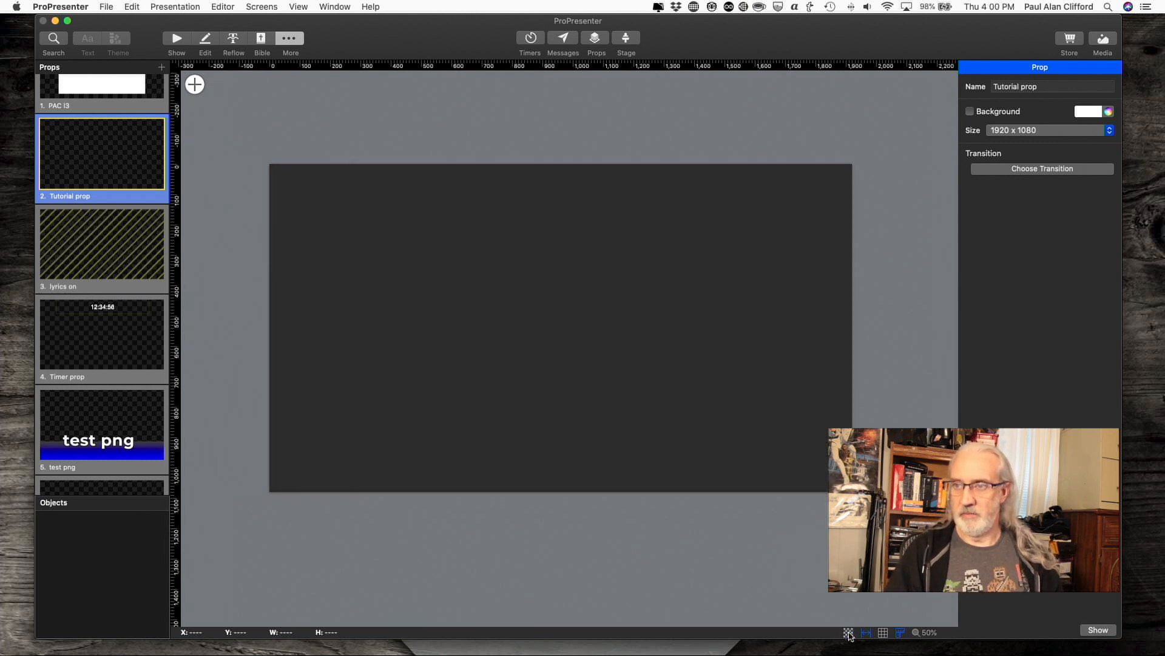
pyautogui.click(848, 633)
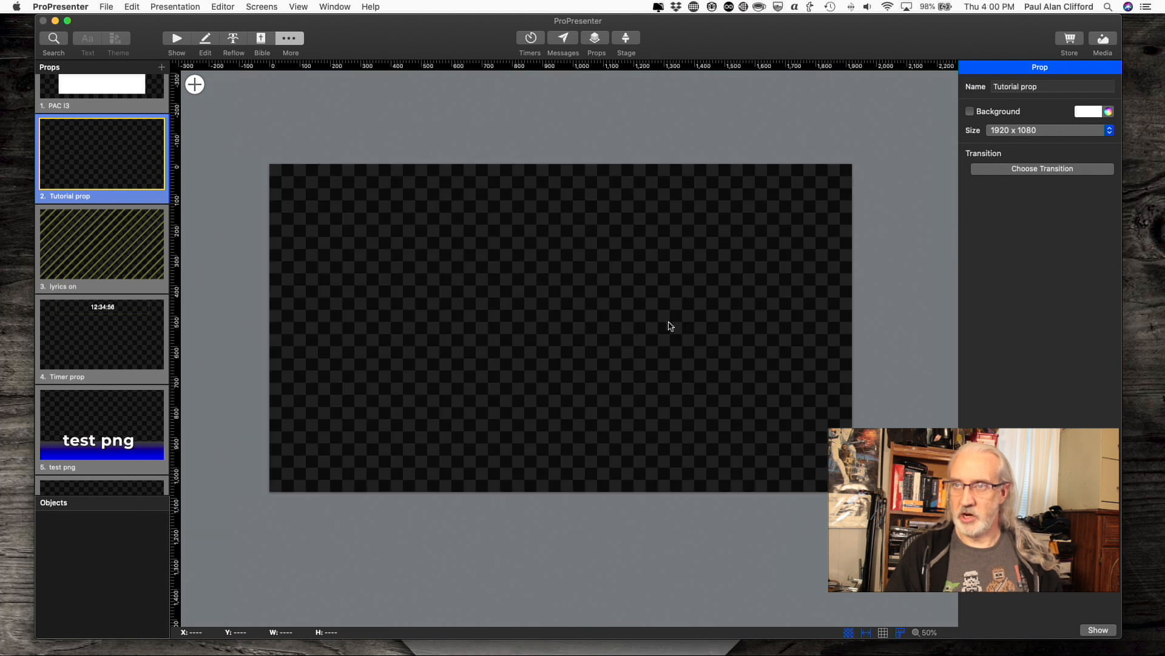
pyautogui.moveTo(399, 356)
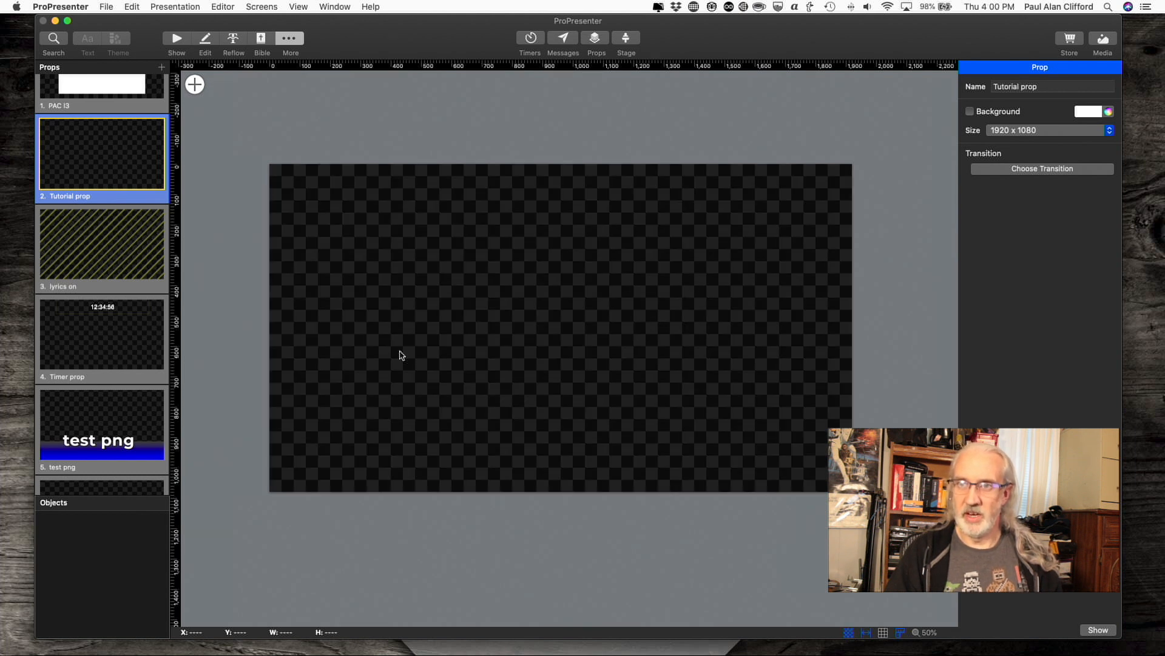
pyautogui.moveTo(482, 375)
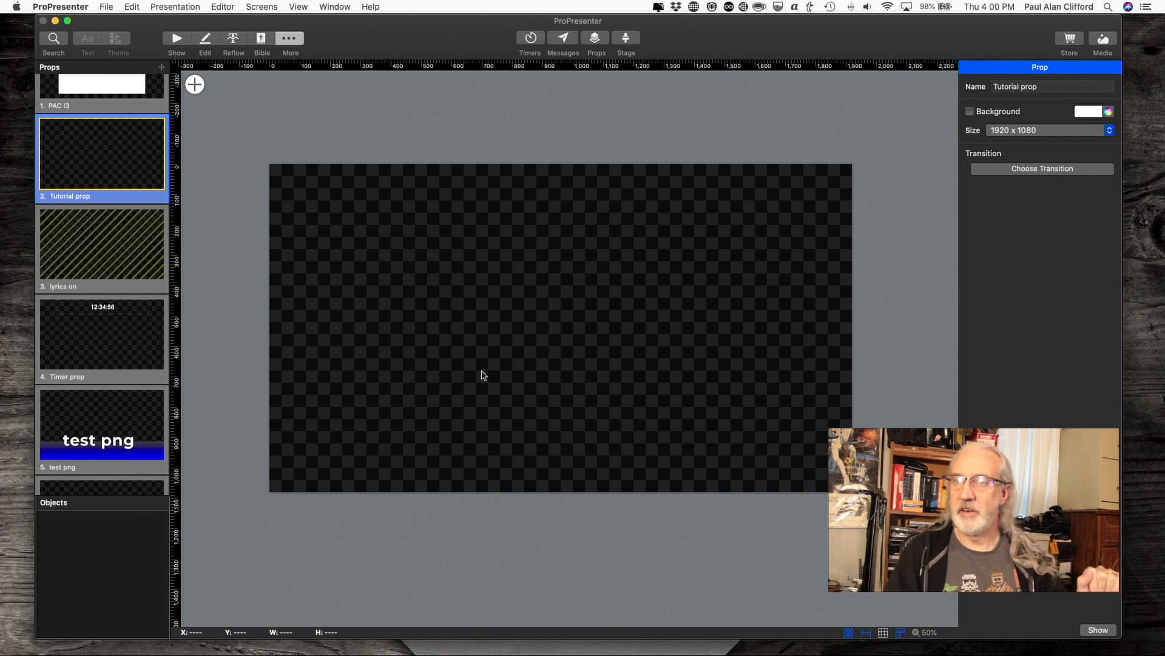
pyautogui.moveTo(267, 139)
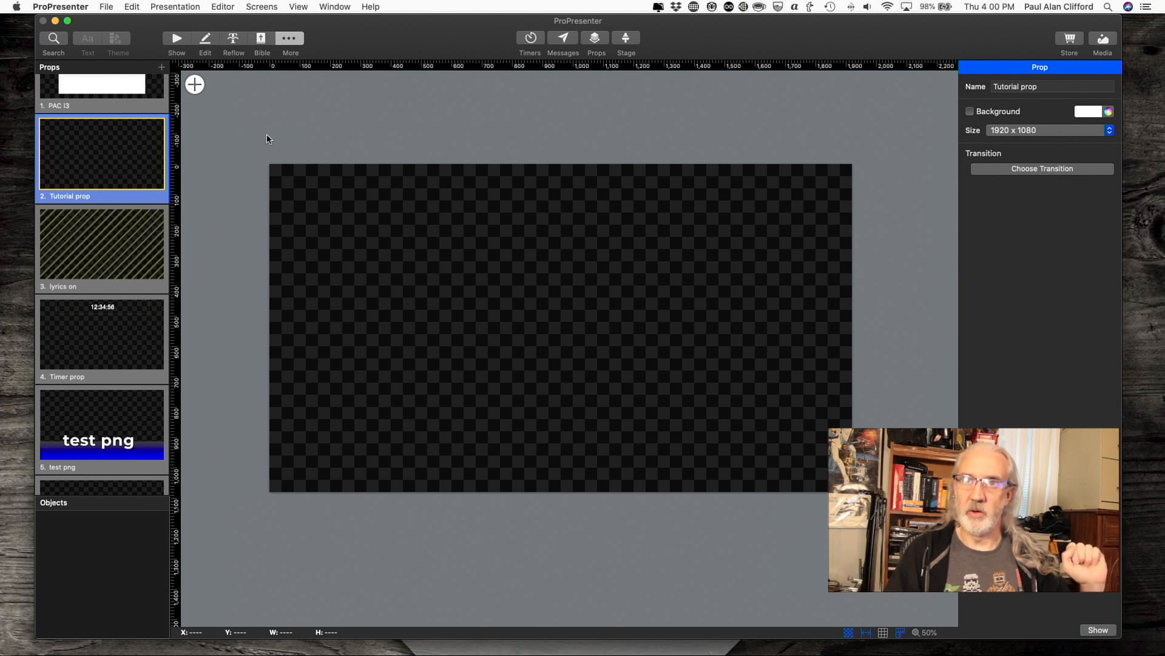
pyautogui.click(195, 84)
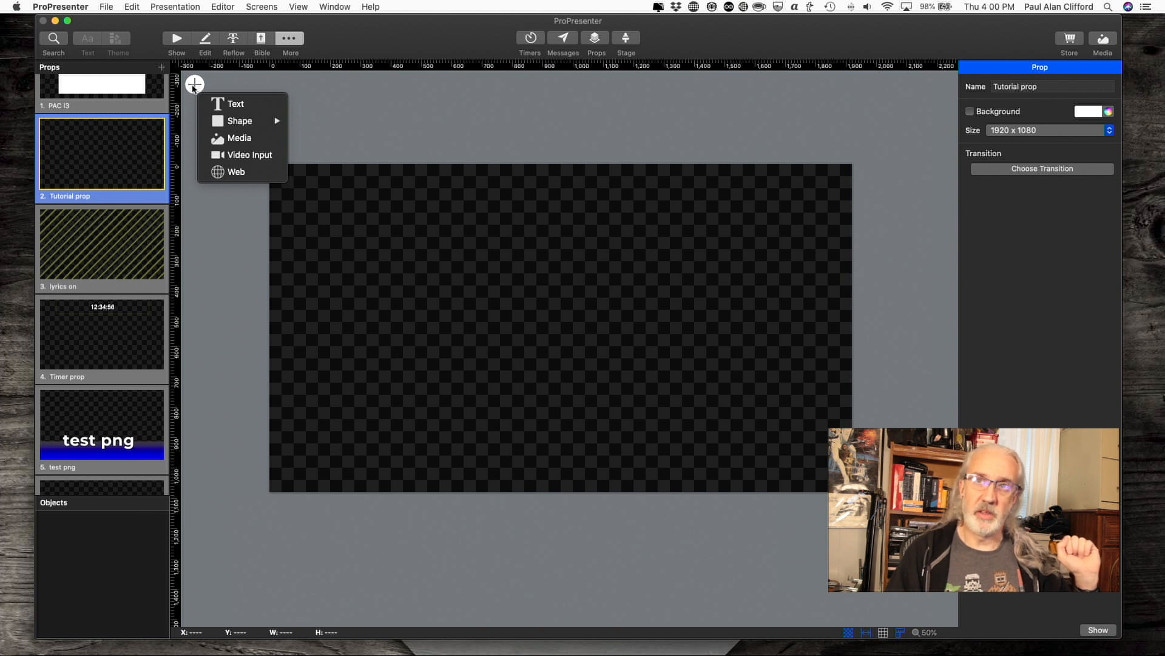
pyautogui.moveTo(243, 154)
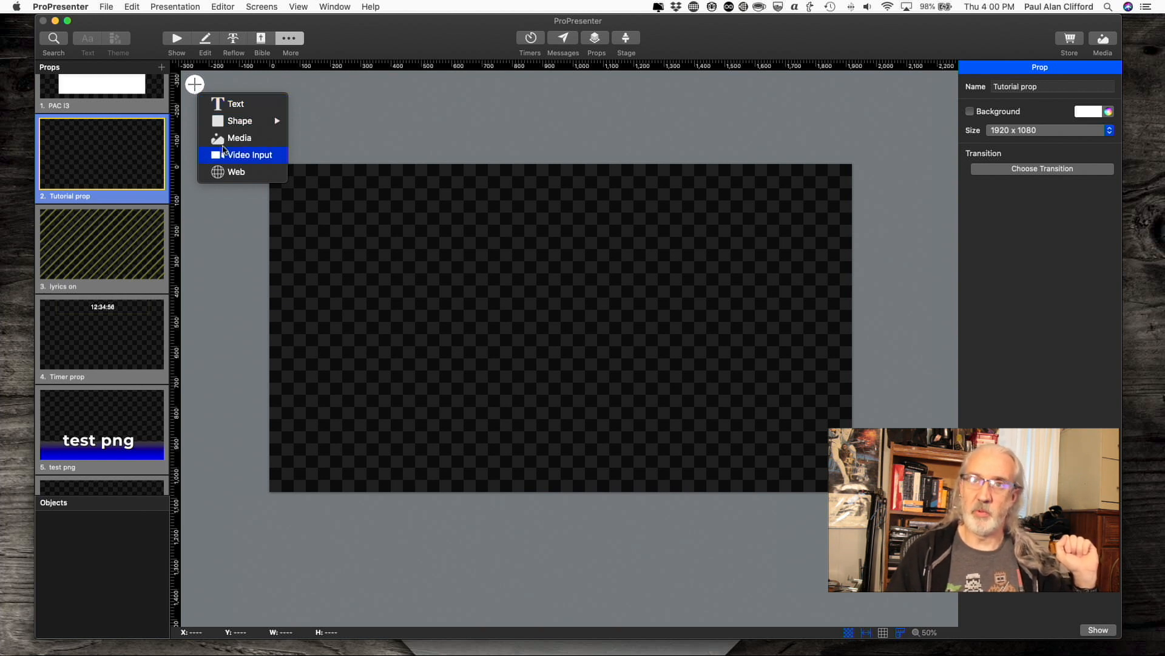
pyautogui.moveTo(237, 103)
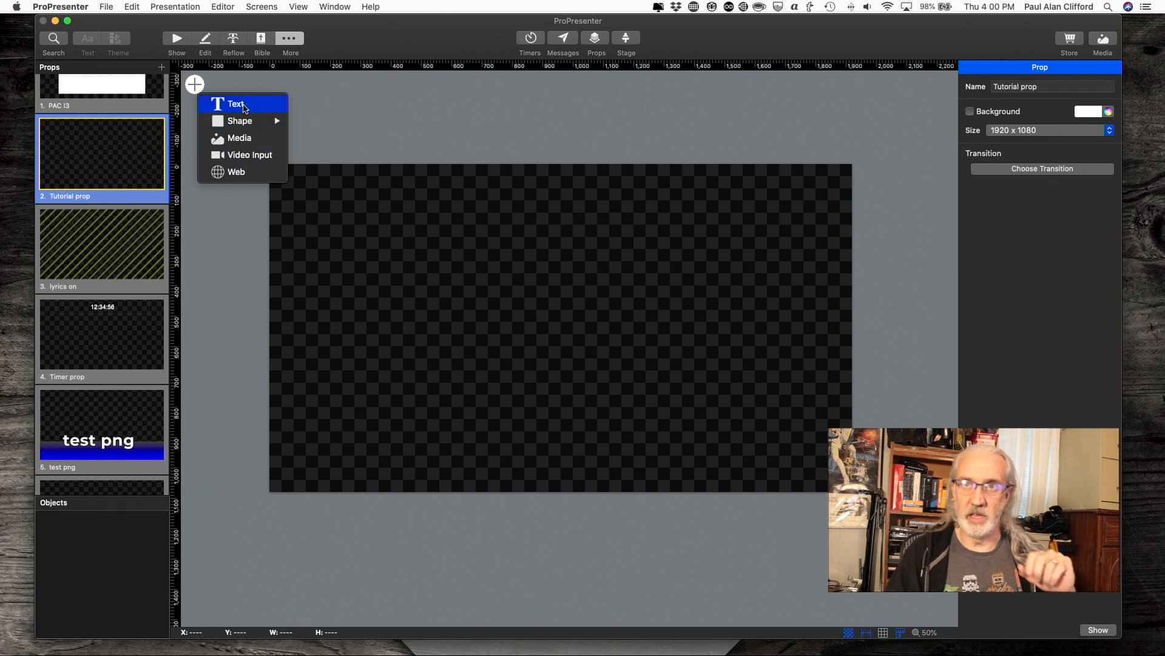
pyautogui.moveTo(240, 120)
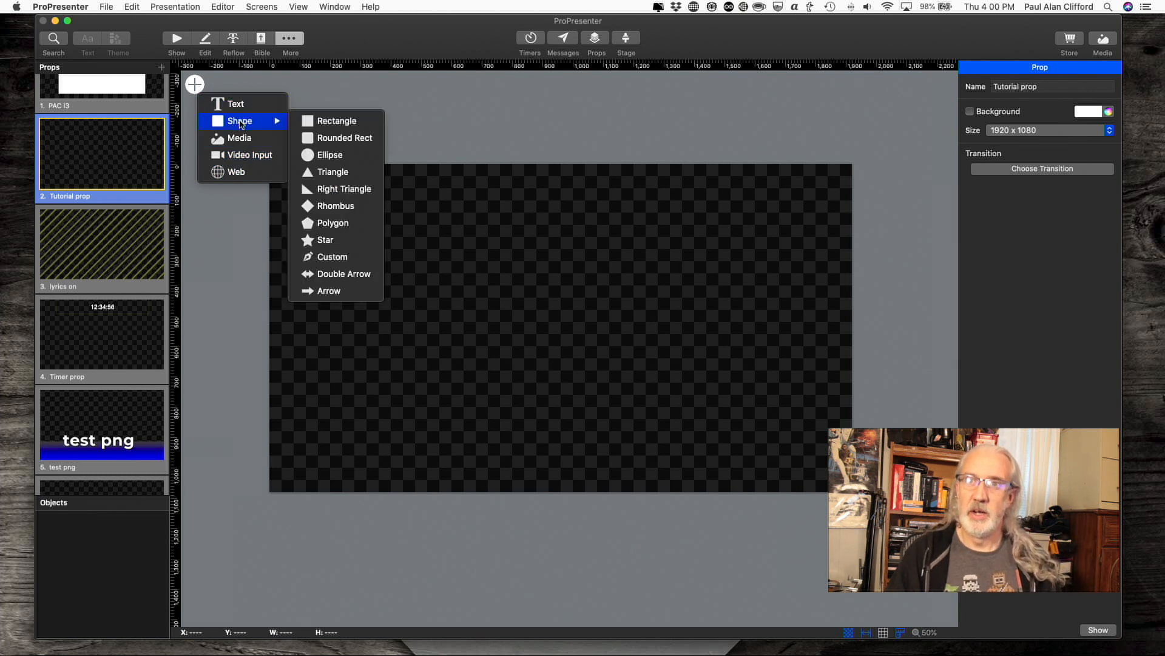
pyautogui.moveTo(335, 222)
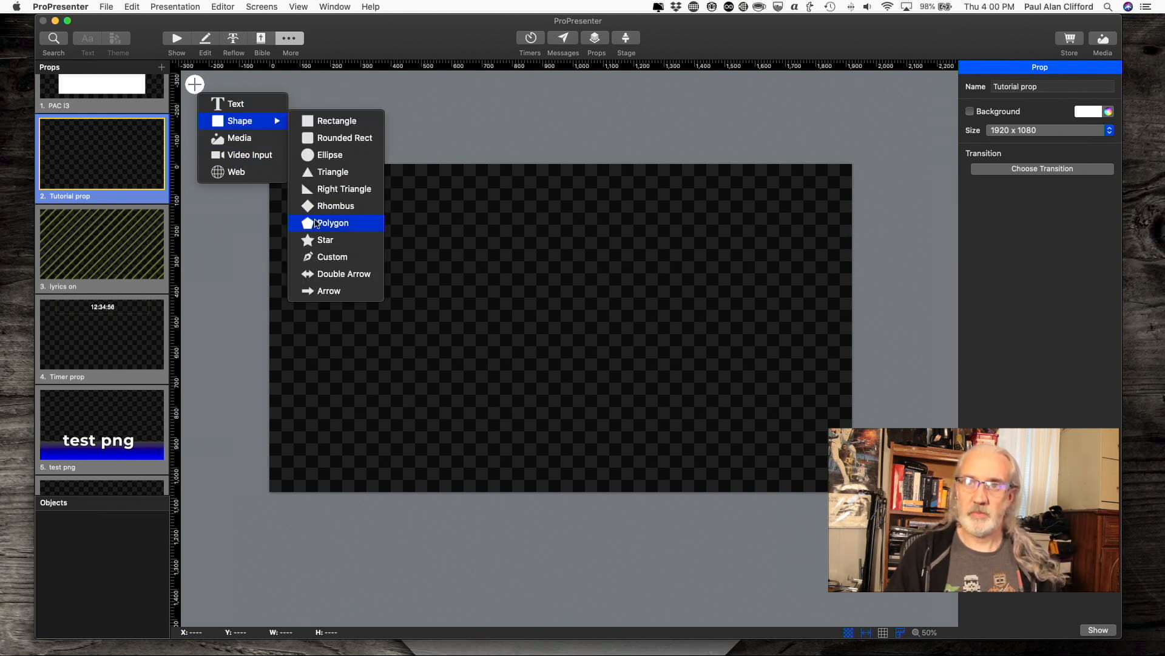
pyautogui.moveTo(257, 129)
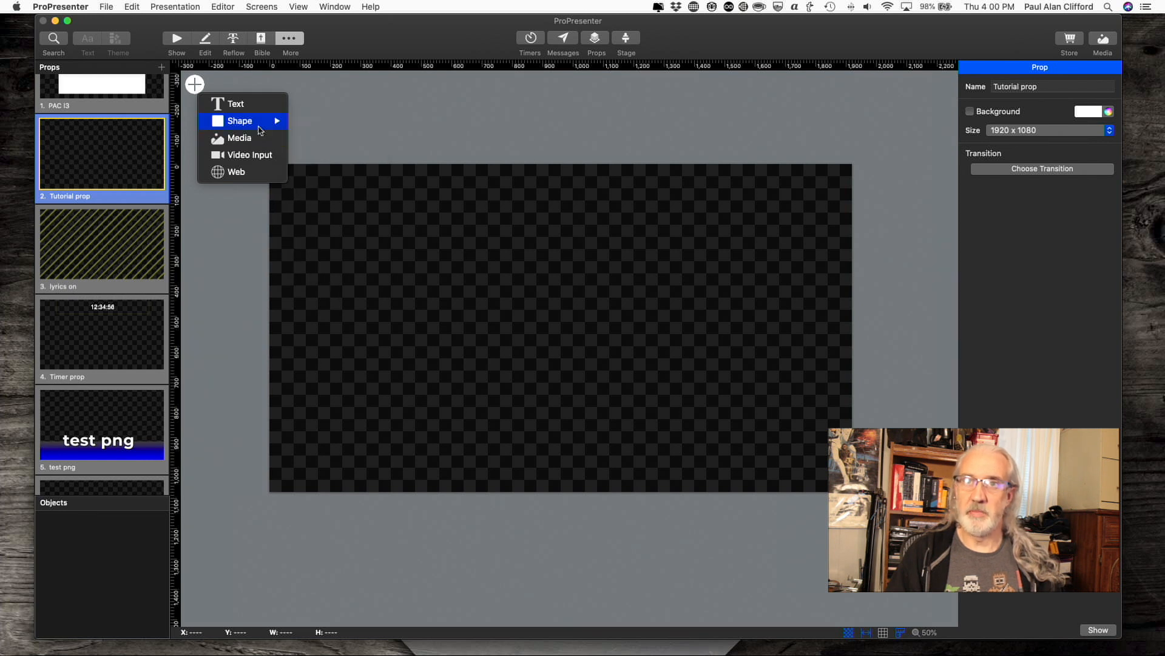
pyautogui.moveTo(242, 154)
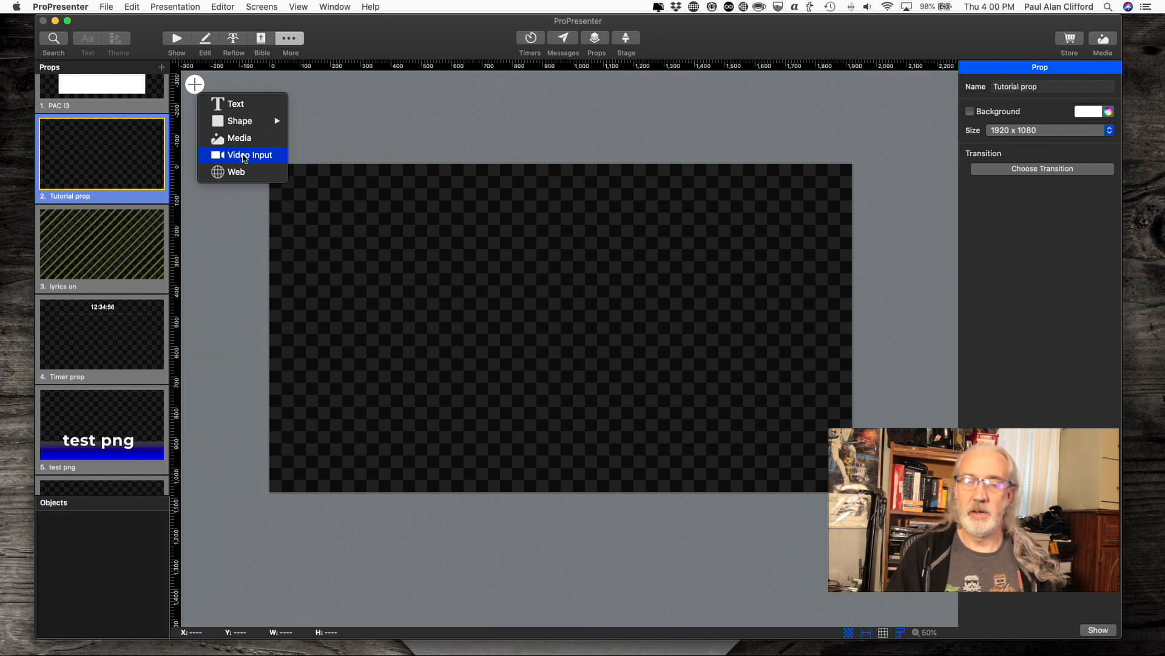
pyautogui.moveTo(237, 103)
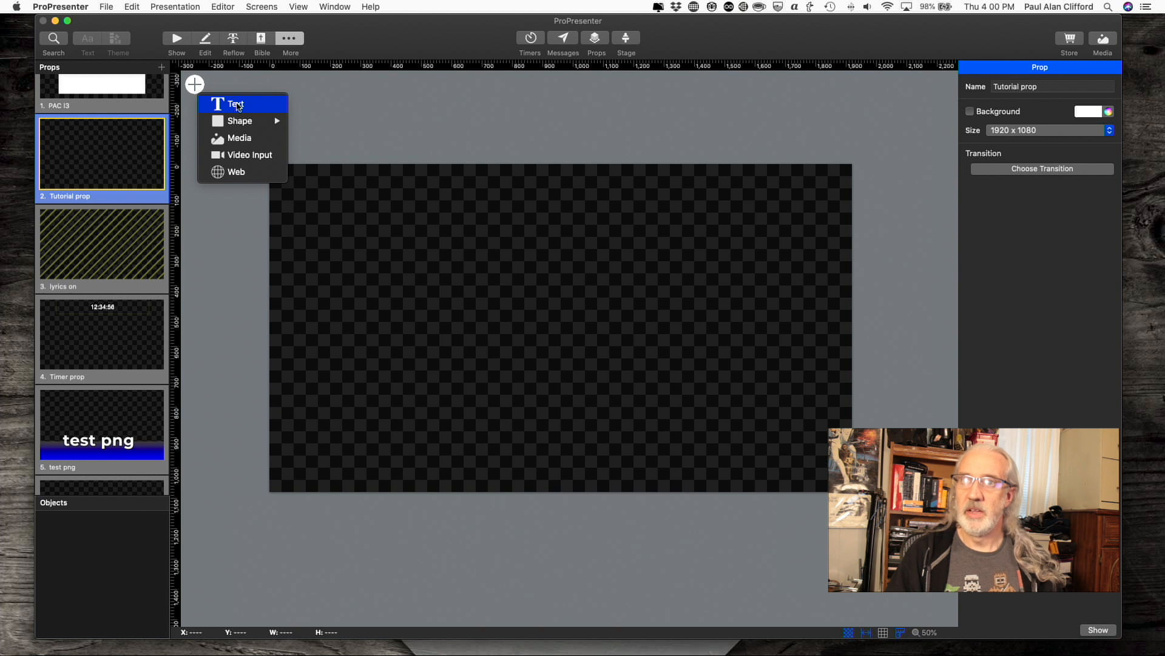
# Add a Text object to the Tutorial prop canvas.
pyautogui.click(237, 105)
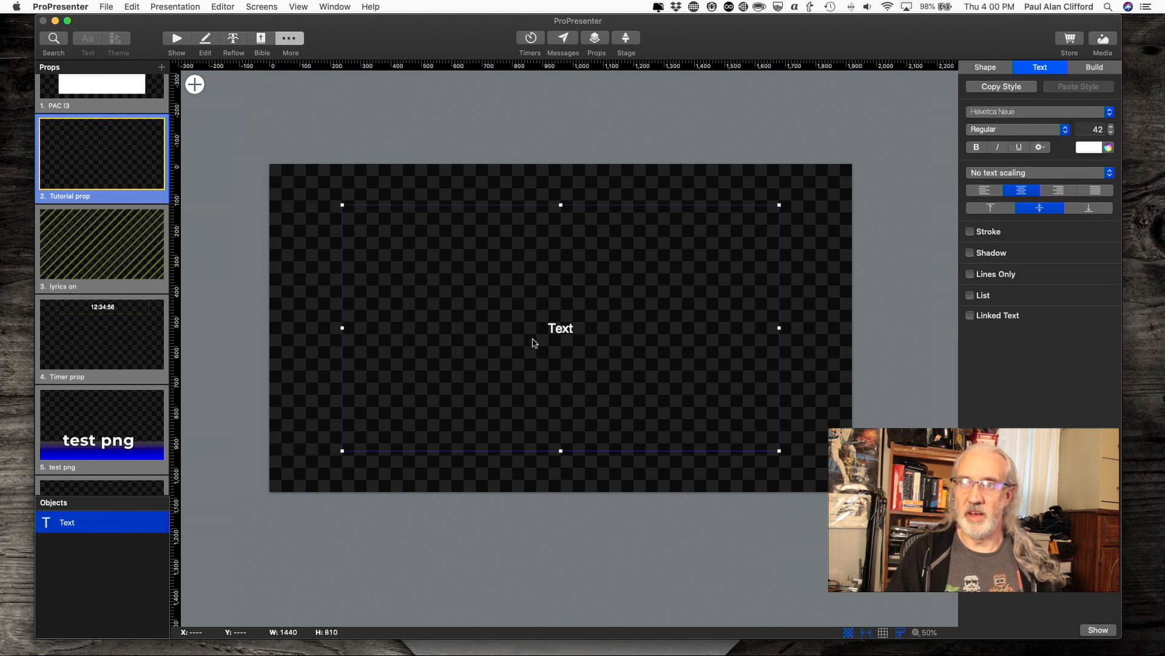
# Replace the placeholder with 'Go to our website for more information: ChurchTechU.com'.
pyautogui.doubleClick(561, 328)
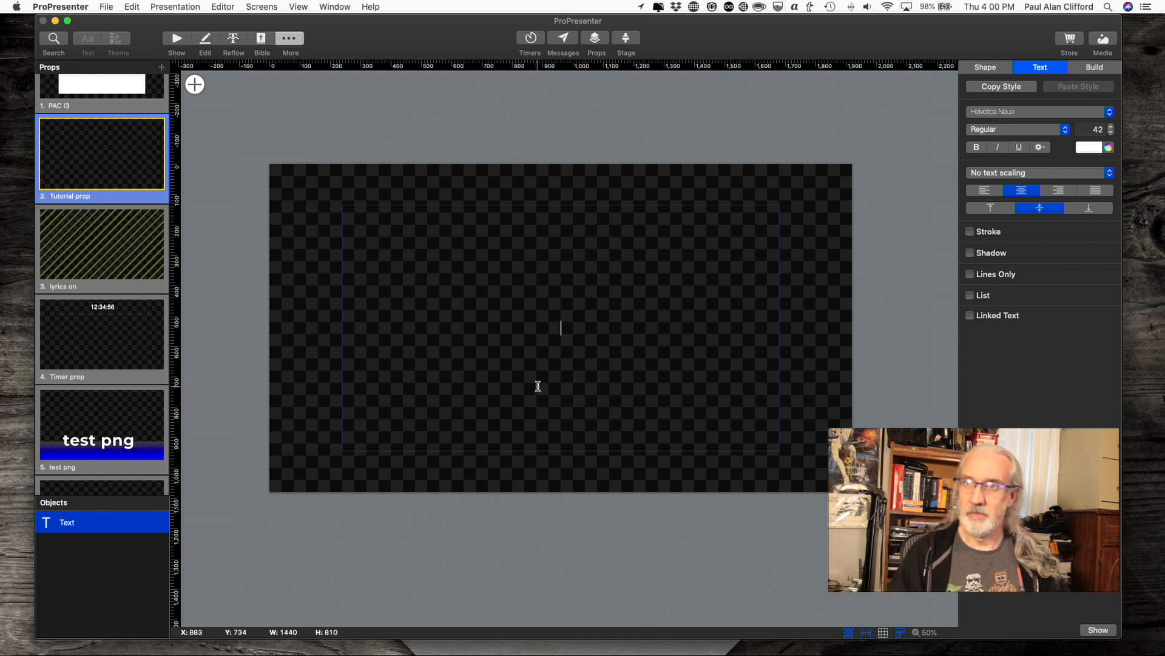
pyautogui.moveTo(567, 288)
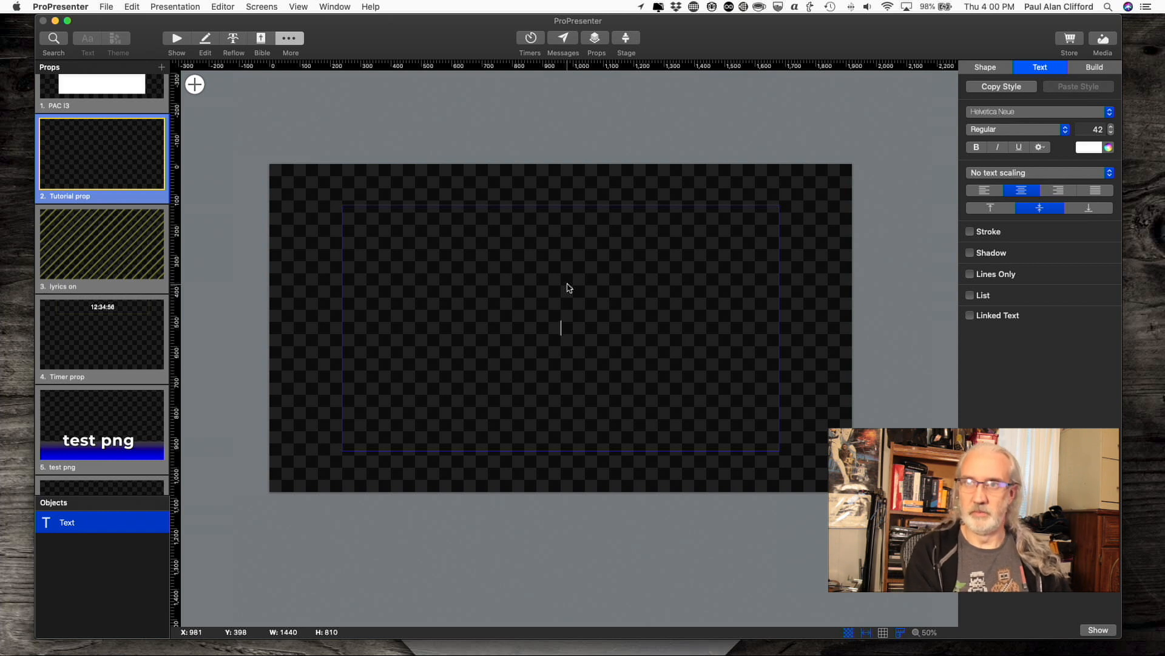
pyautogui.write('Go to our')
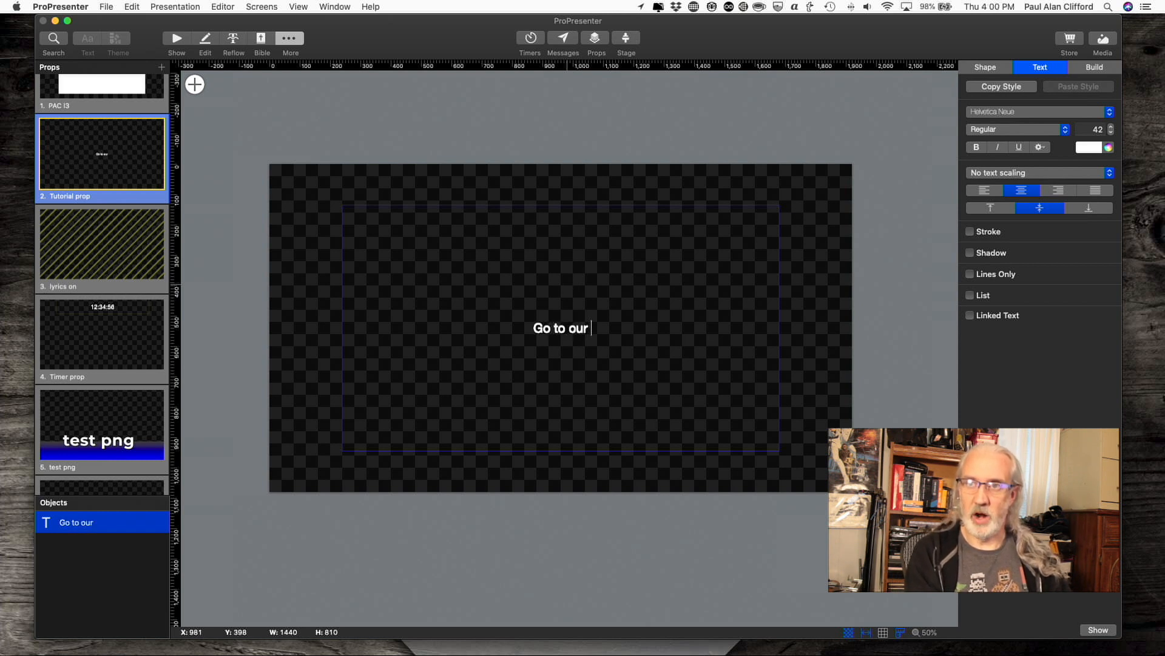
pyautogui.write('websi')
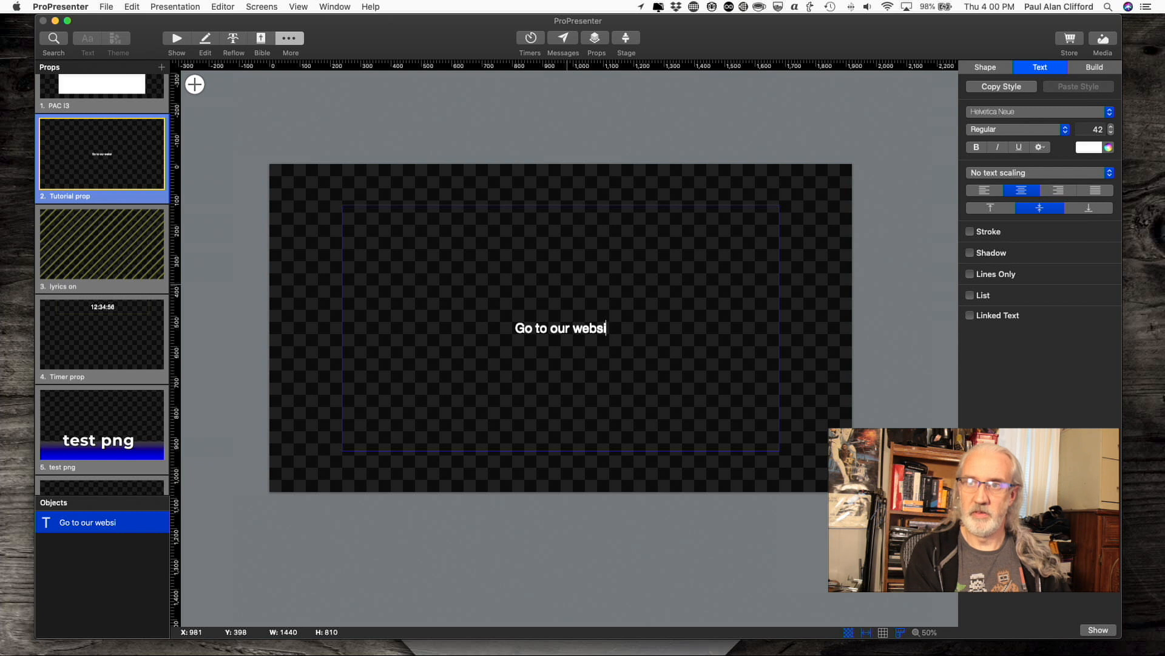
pyautogui.write('te for more infor')
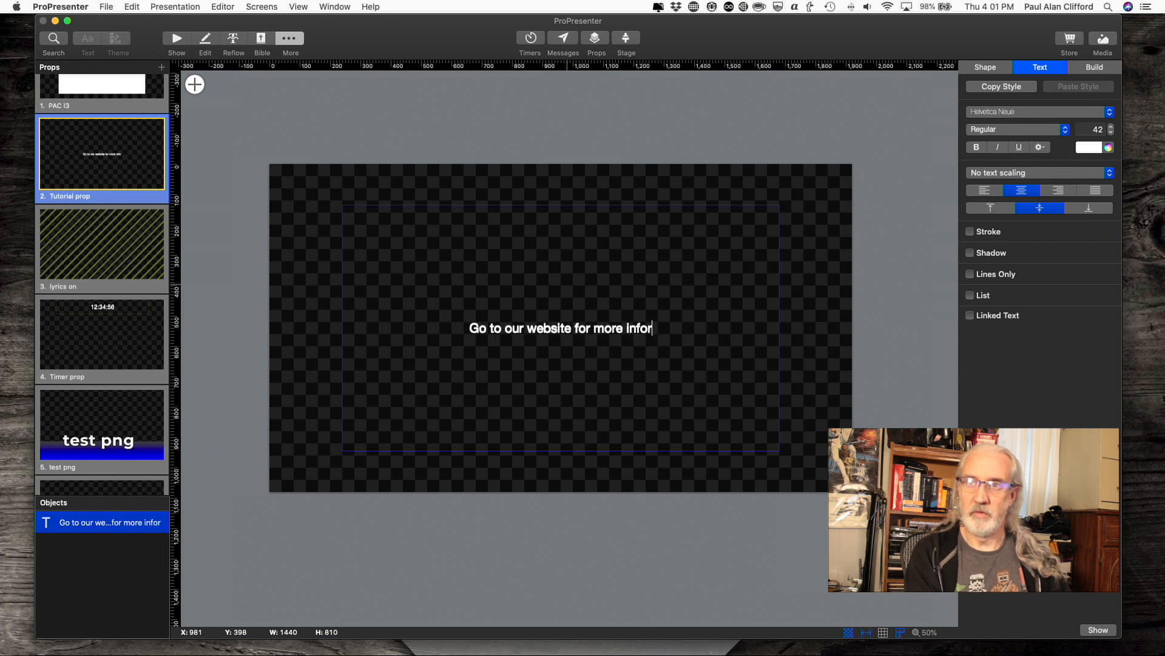
pyautogui.write('mation:')
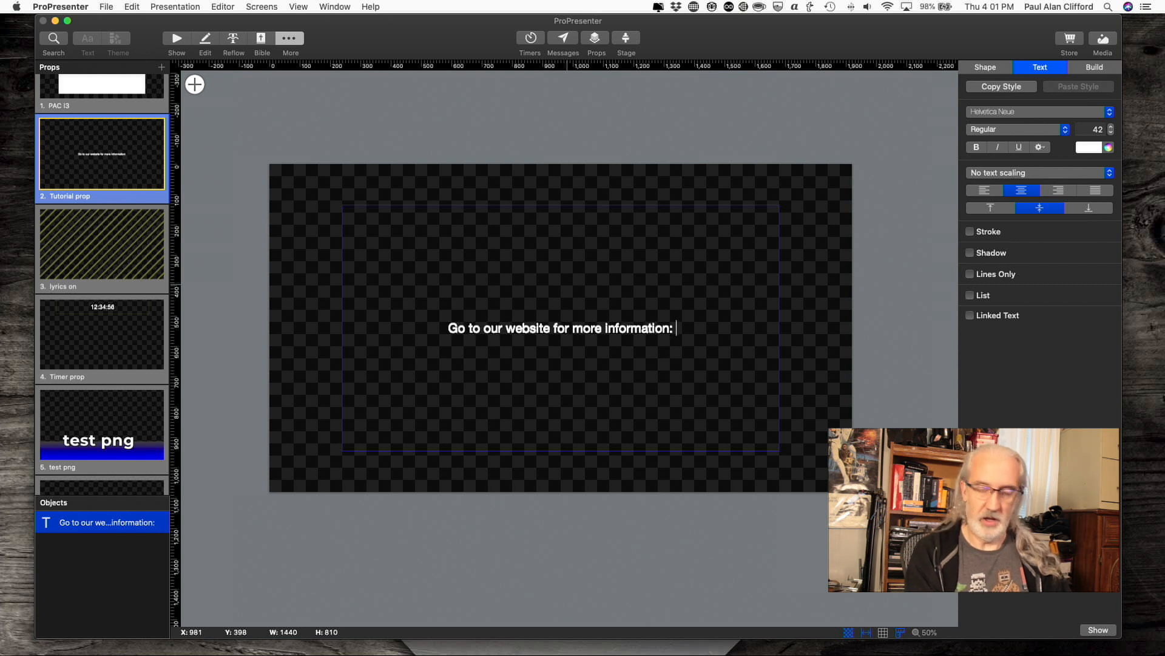
pyautogui.write('ChurchTechU')
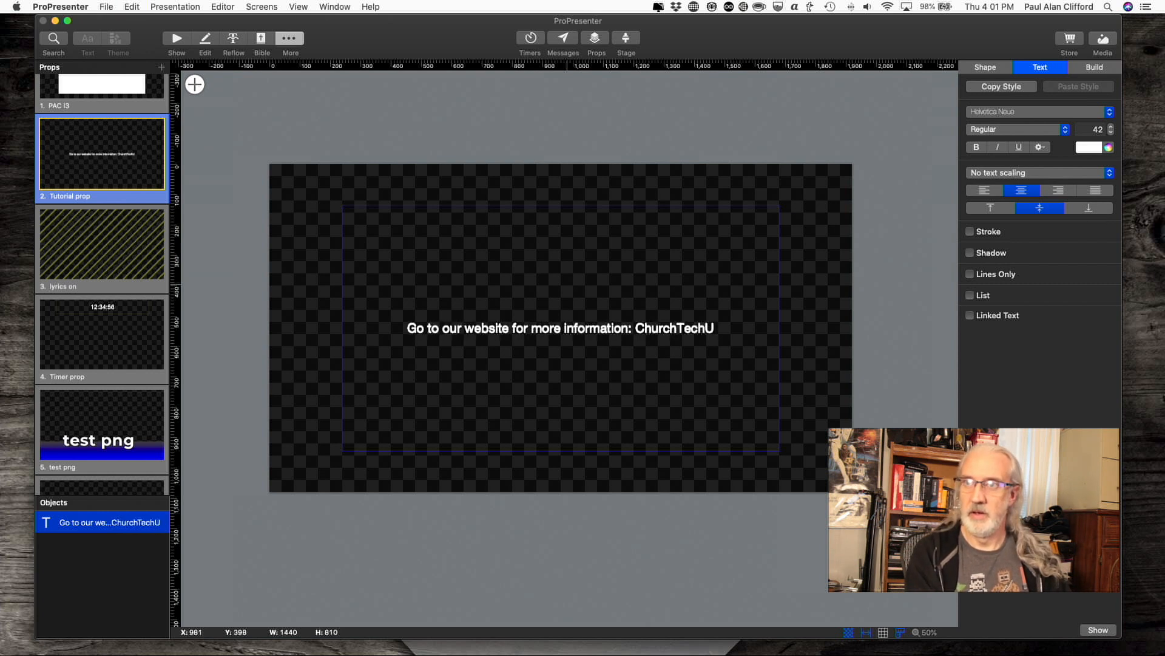
pyautogui.write('.com')
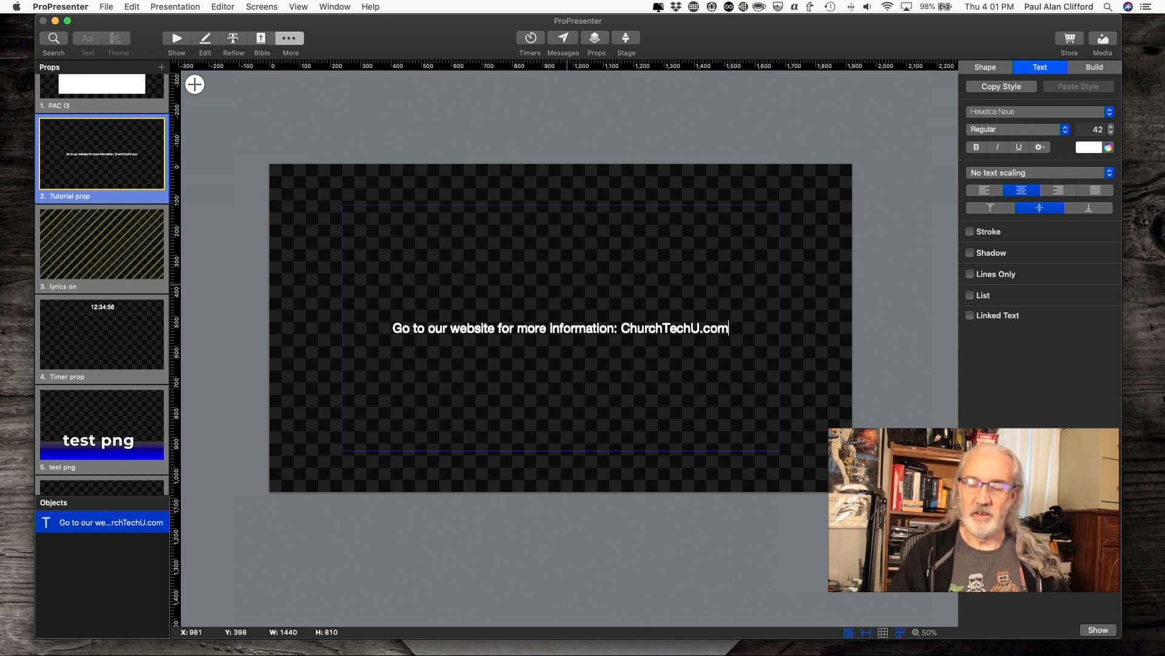
pyautogui.moveTo(525, 246)
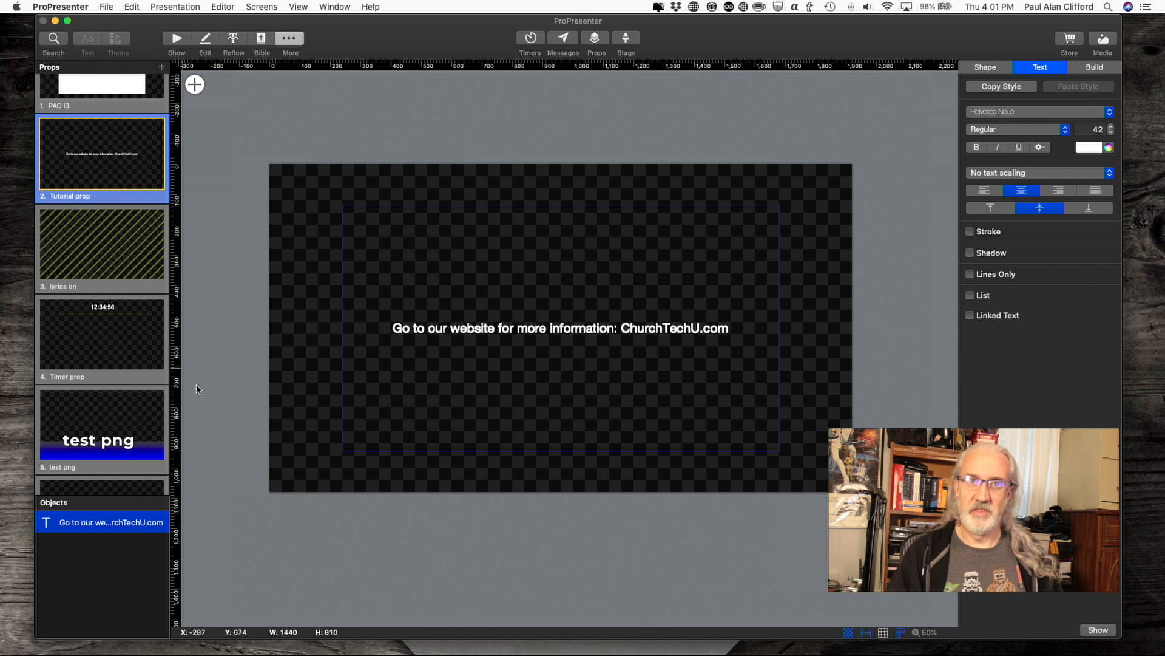
pyautogui.moveTo(750, 531)
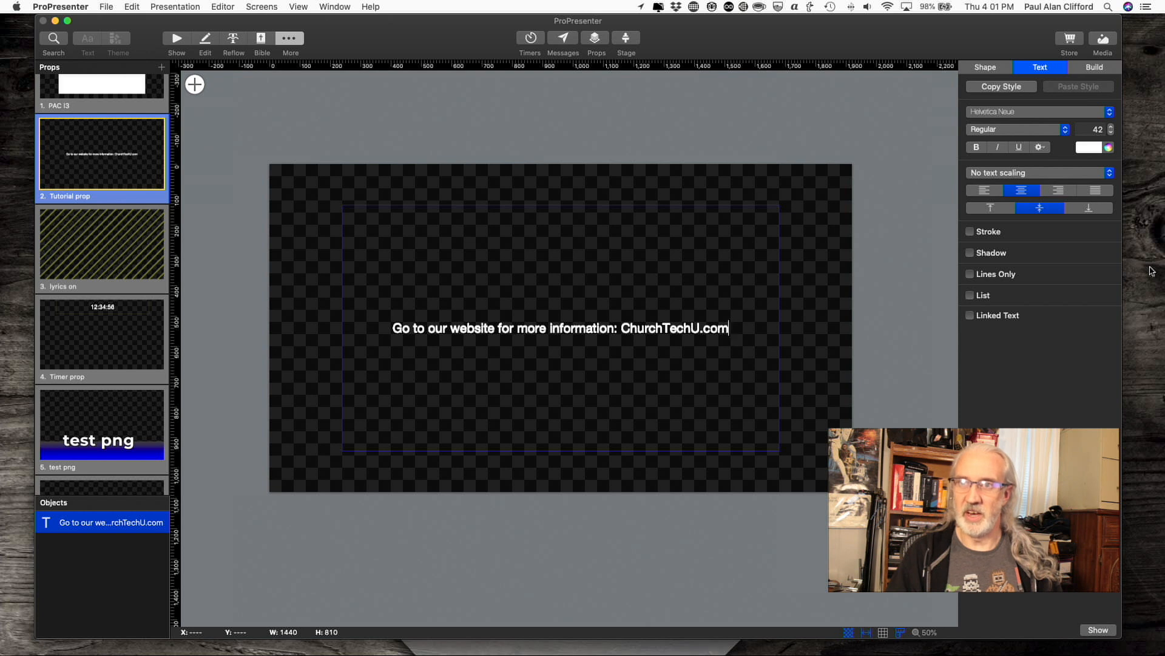
pyautogui.moveTo(1091, 230)
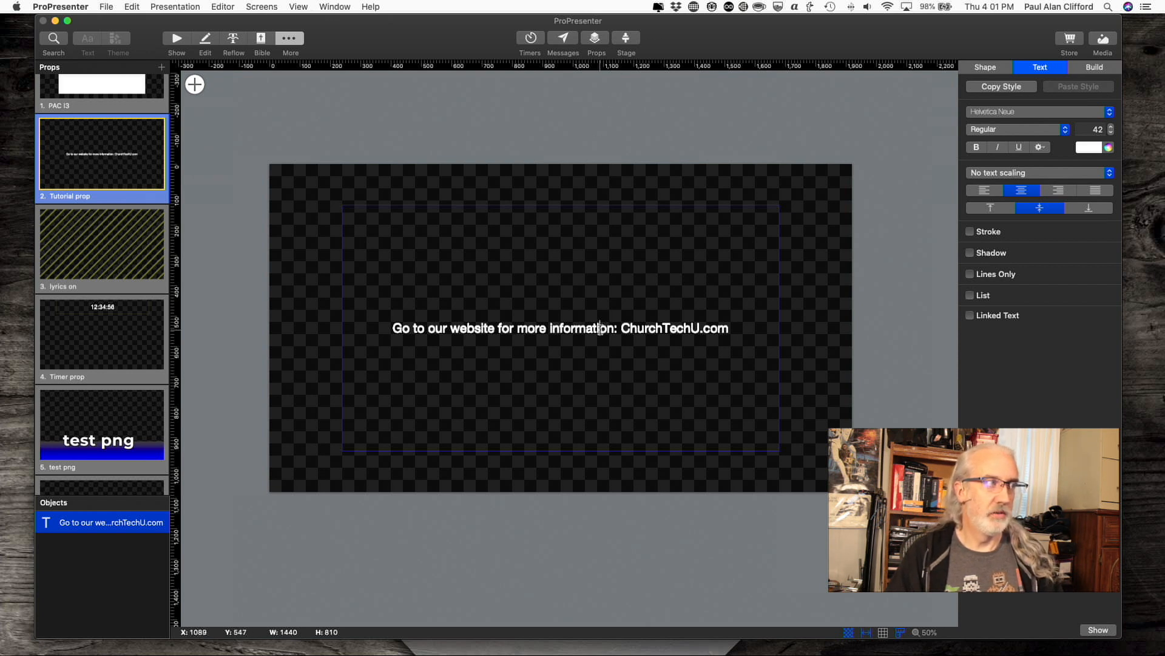
# Finish editing and drag the website text box to the bottom of the canvas.
pyautogui.click(648, 203)
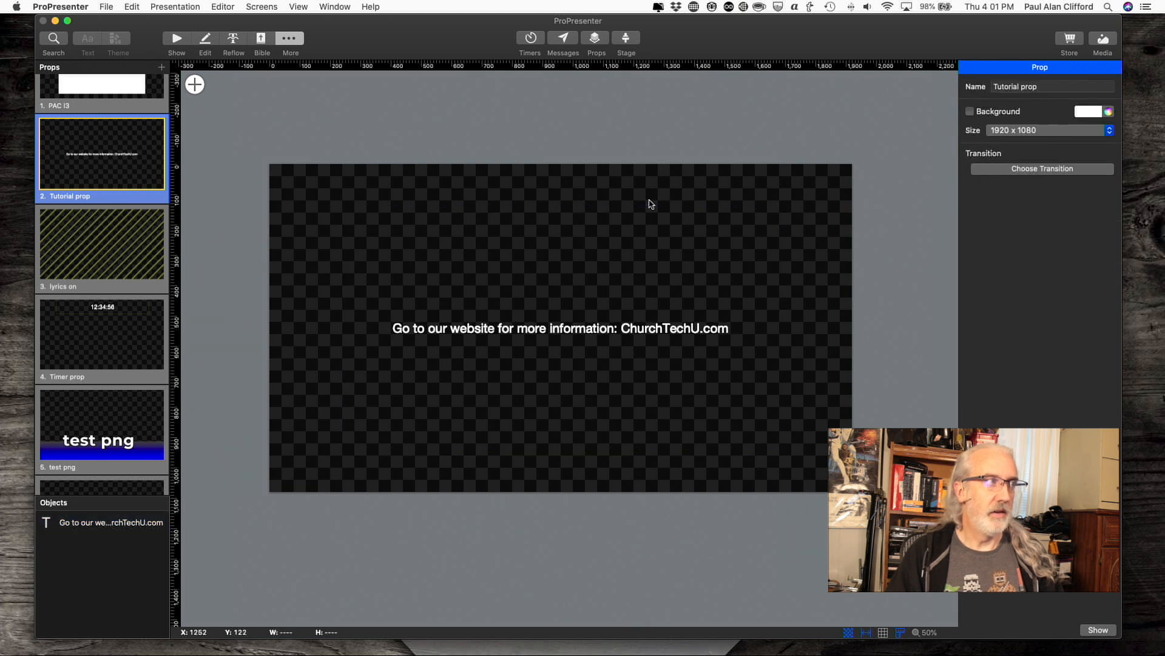
pyautogui.click(559, 328)
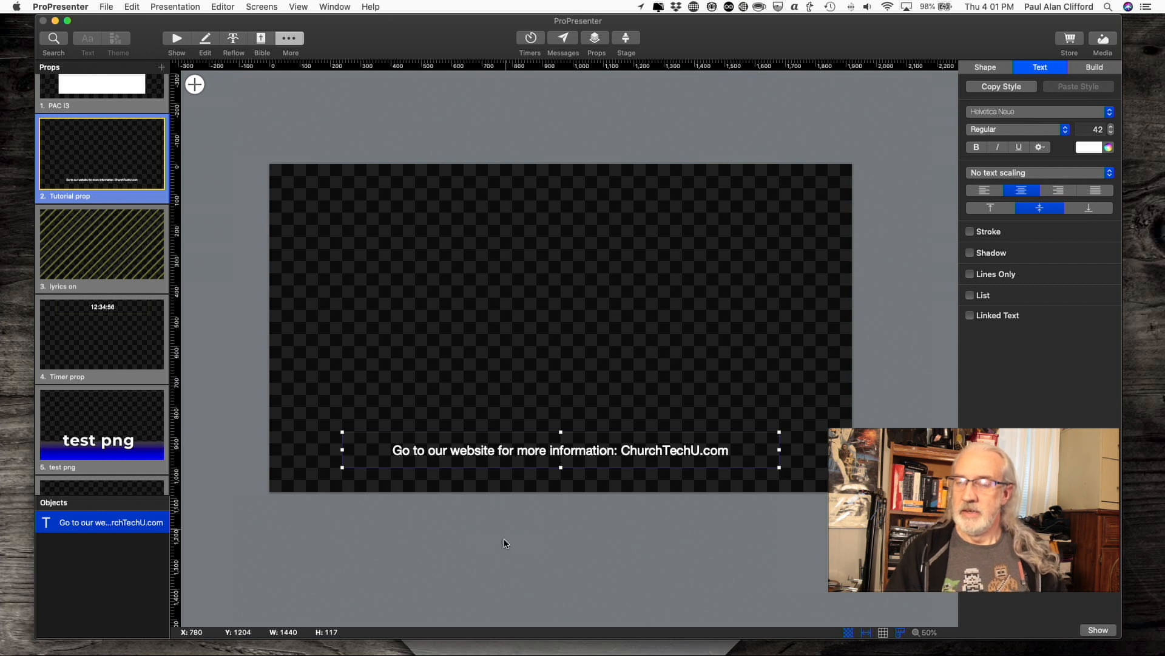
pyautogui.click(505, 543)
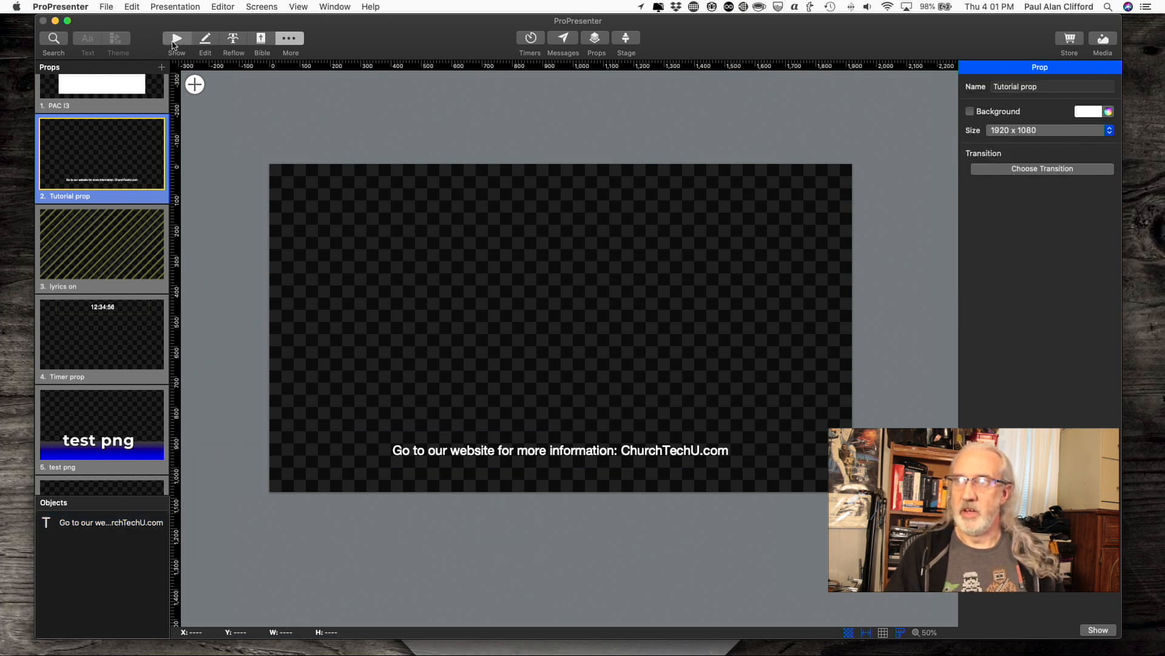
pyautogui.click(176, 39)
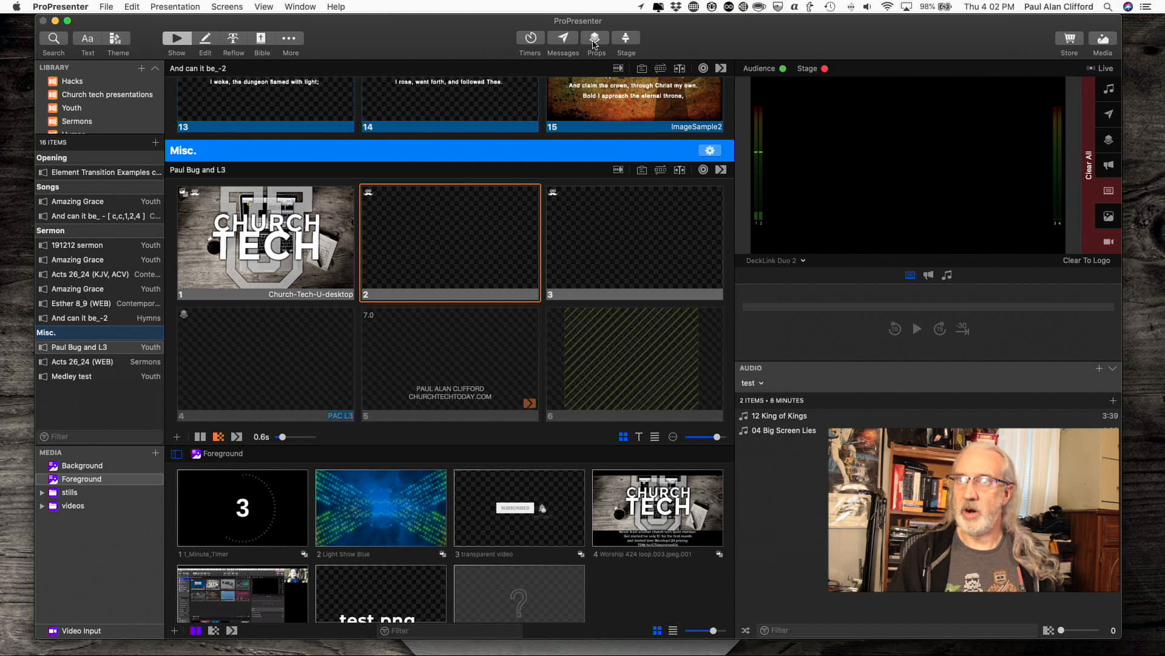
# From the Props popover, put Tutorial prop live on the output.
pyautogui.click(594, 39)
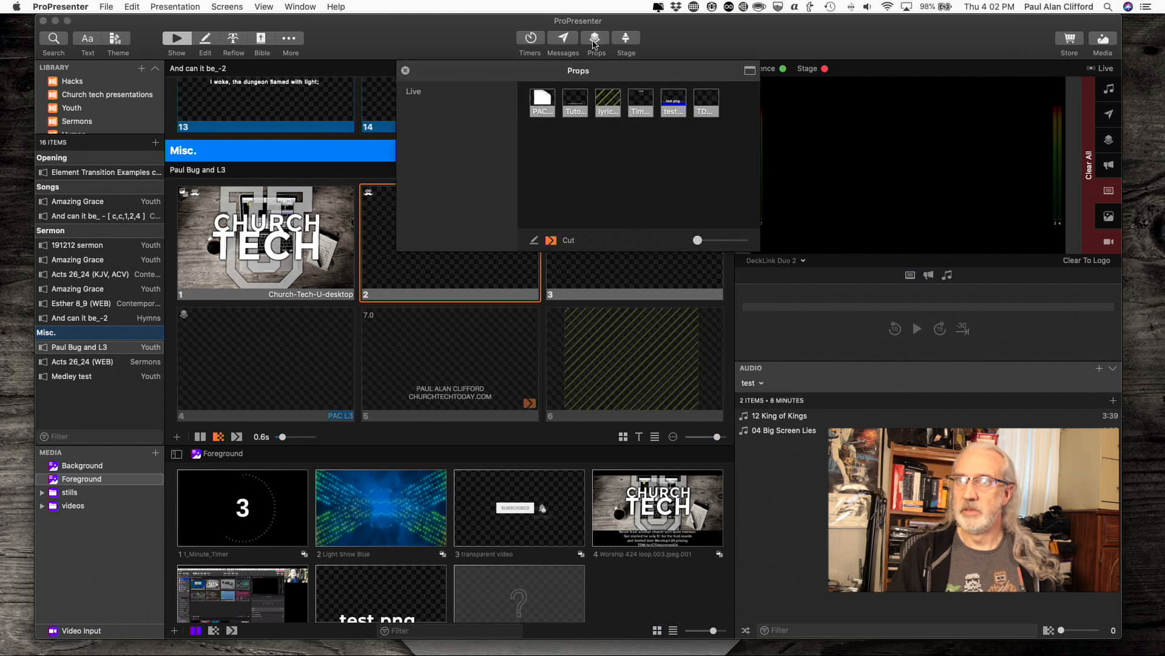
pyautogui.click(574, 102)
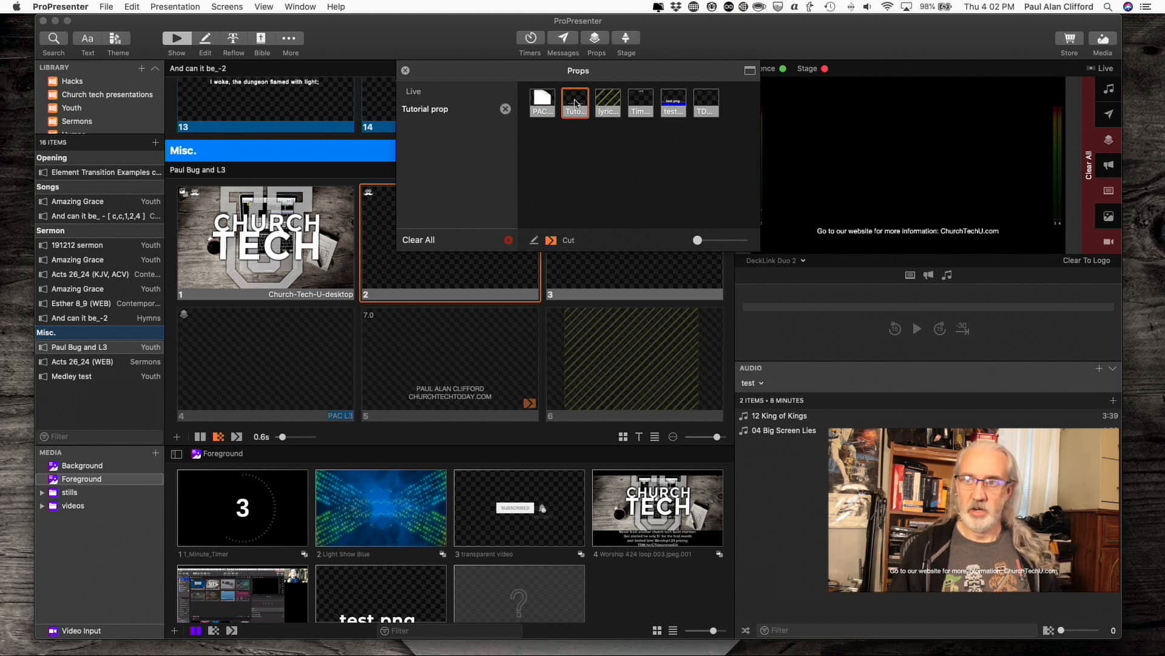
pyautogui.moveTo(446, 113)
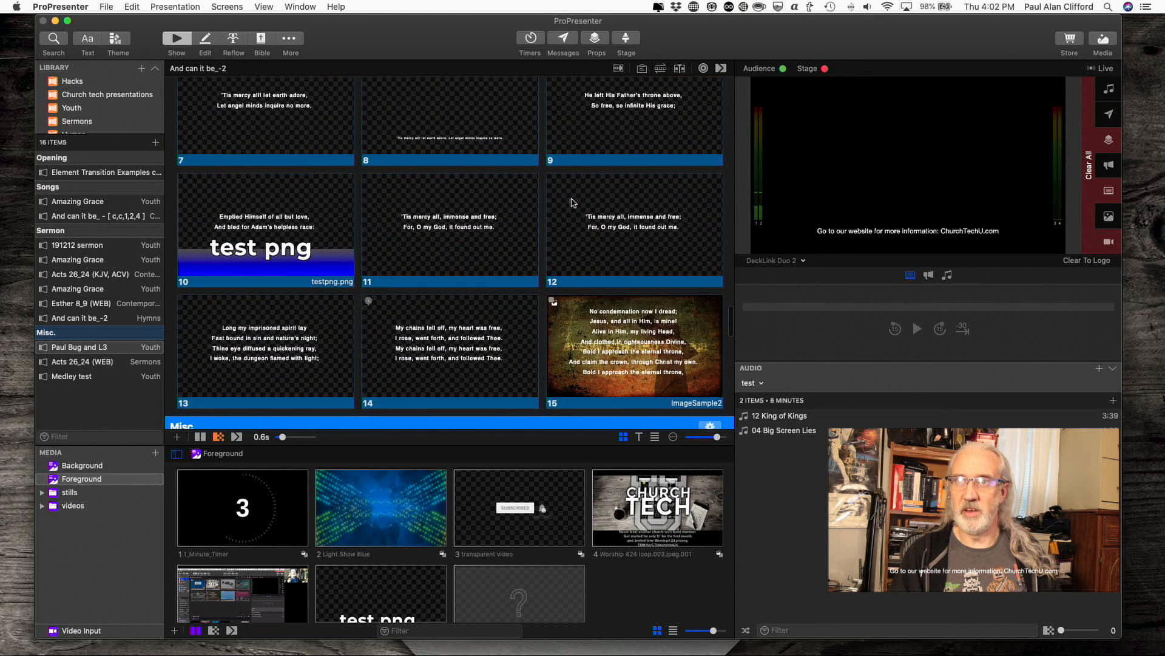
# Send song slides 11, 12, then 11 live with the prop staying on screen.
pyautogui.click(449, 228)
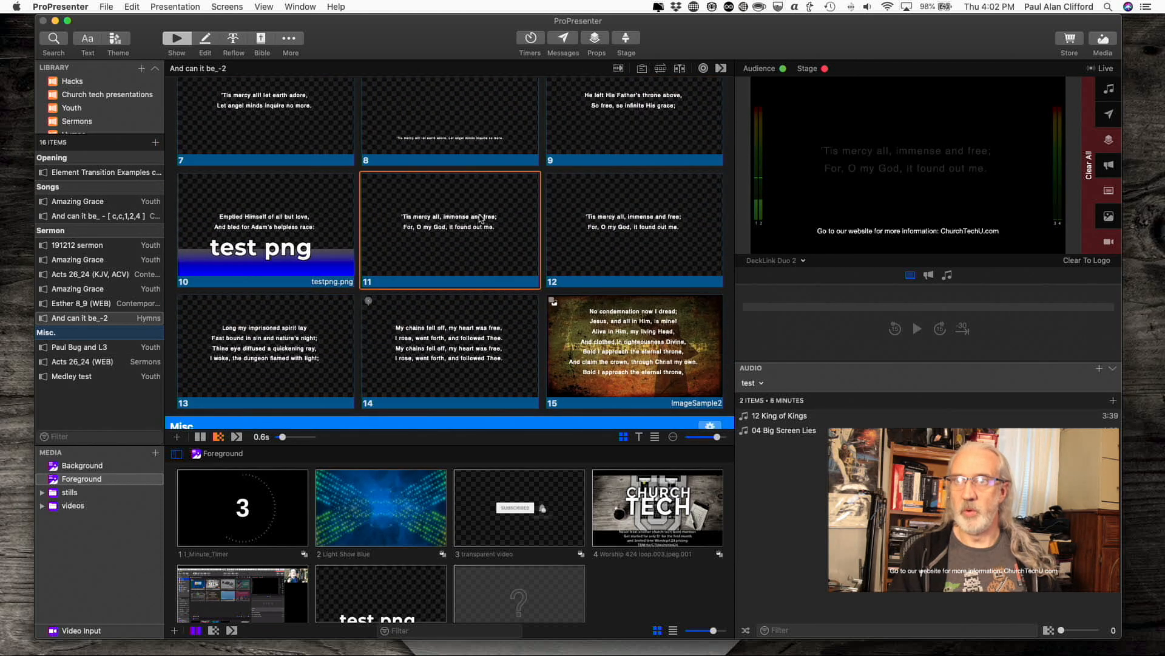
pyautogui.click(632, 228)
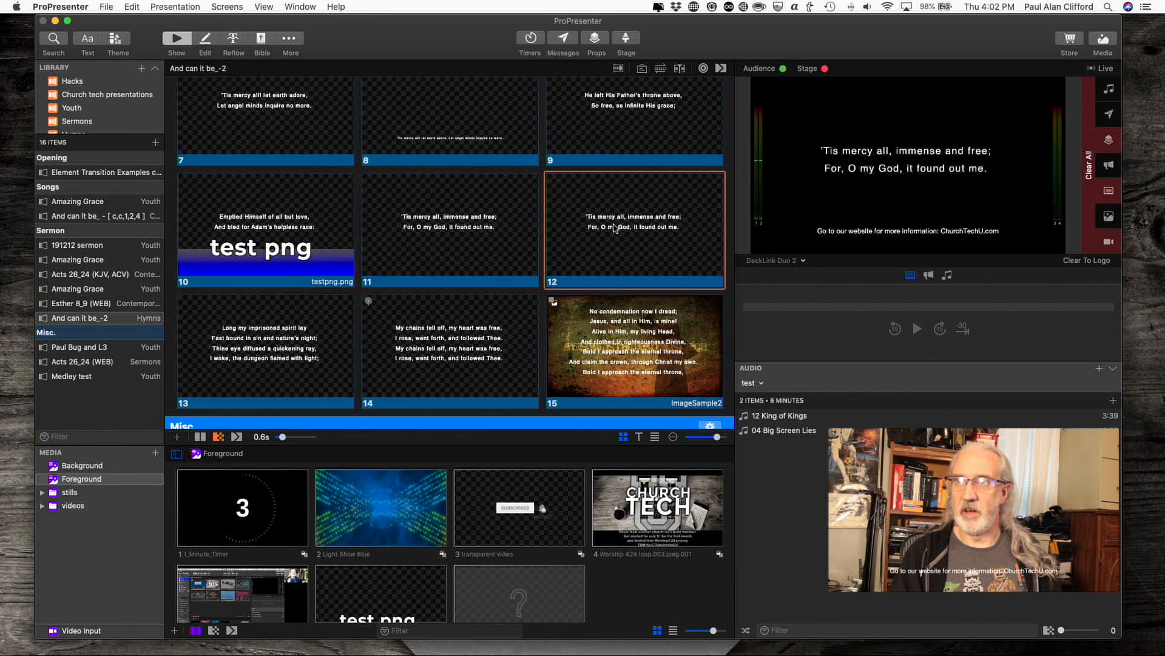
pyautogui.click(449, 229)
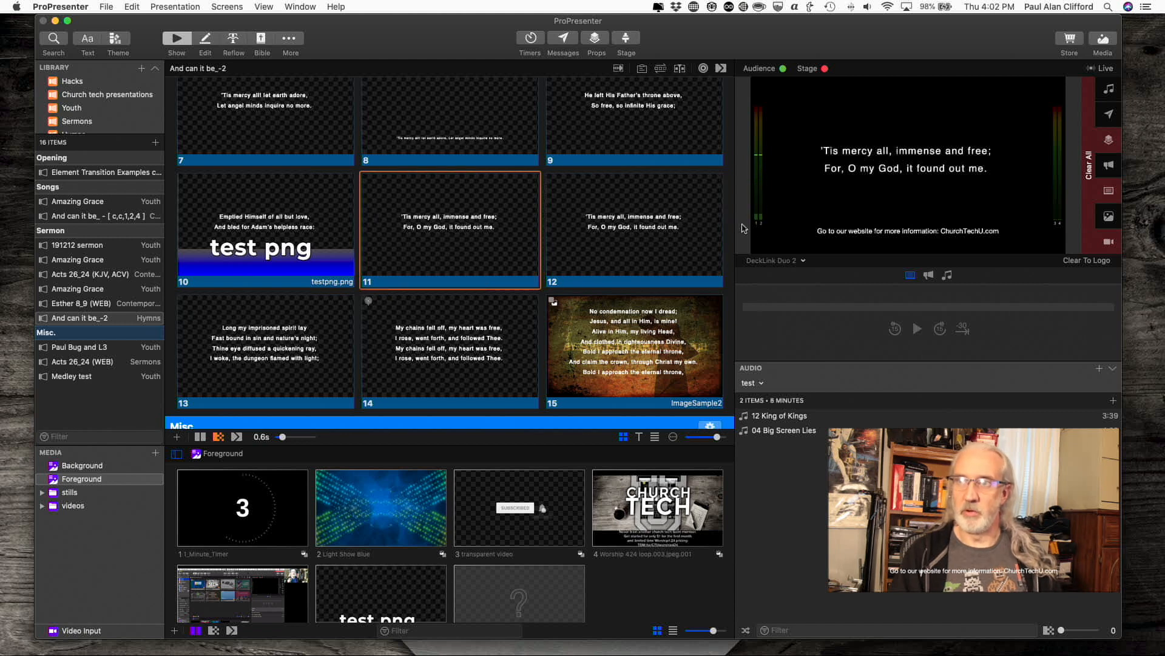
pyautogui.moveTo(867, 197)
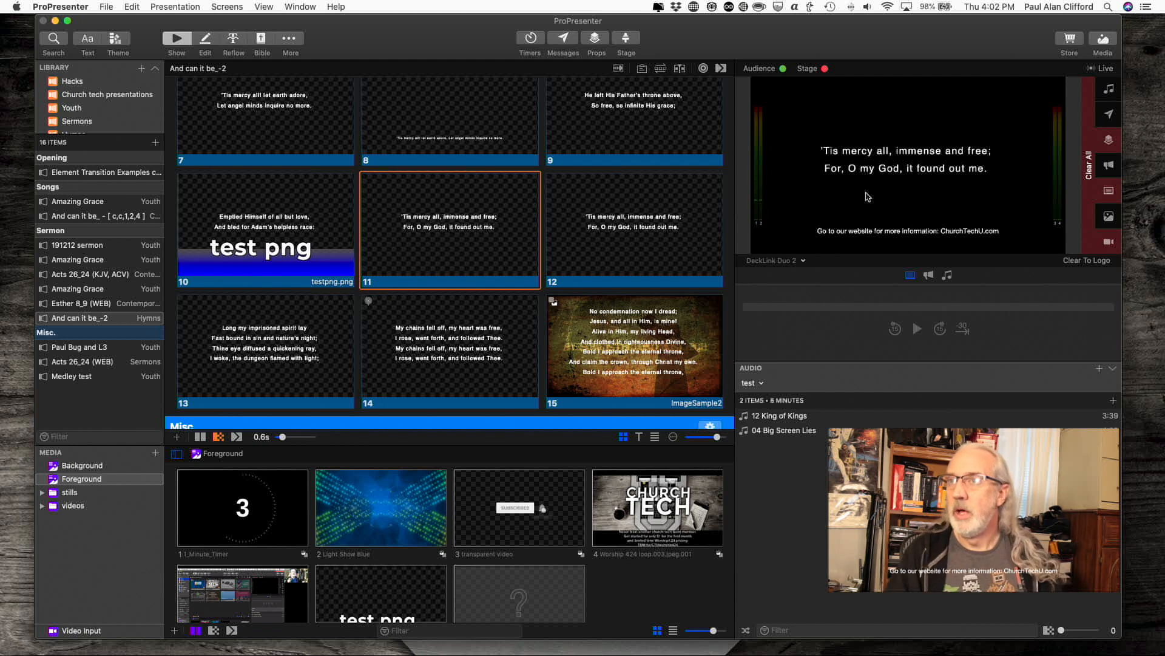
pyautogui.moveTo(875, 181)
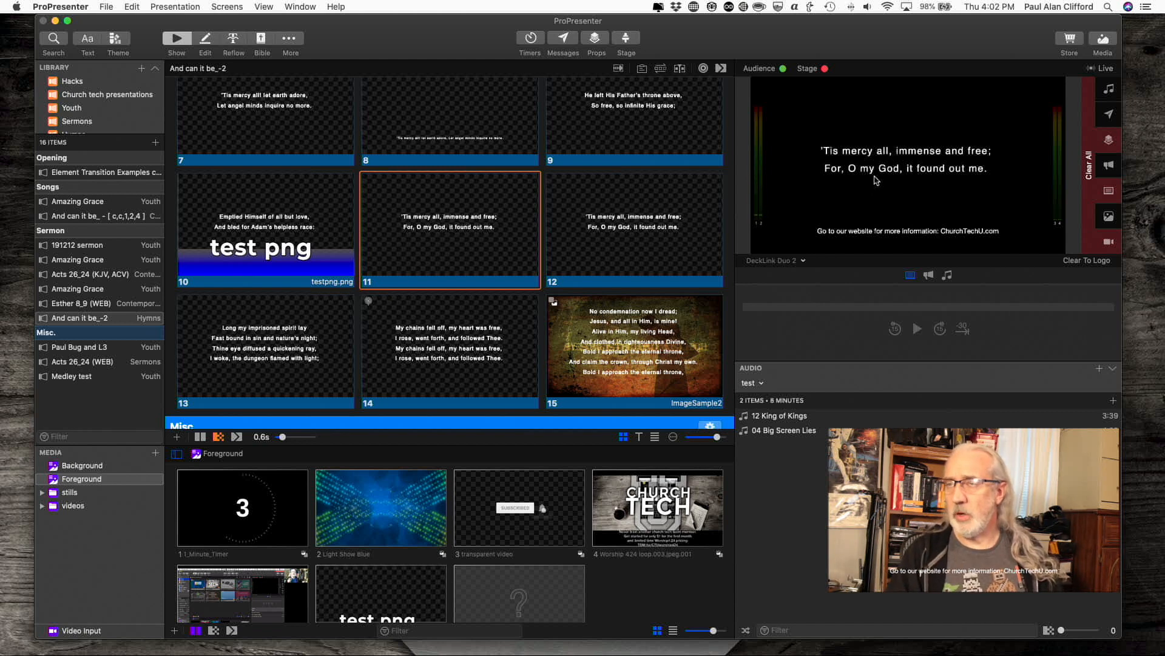
pyautogui.moveTo(885, 184)
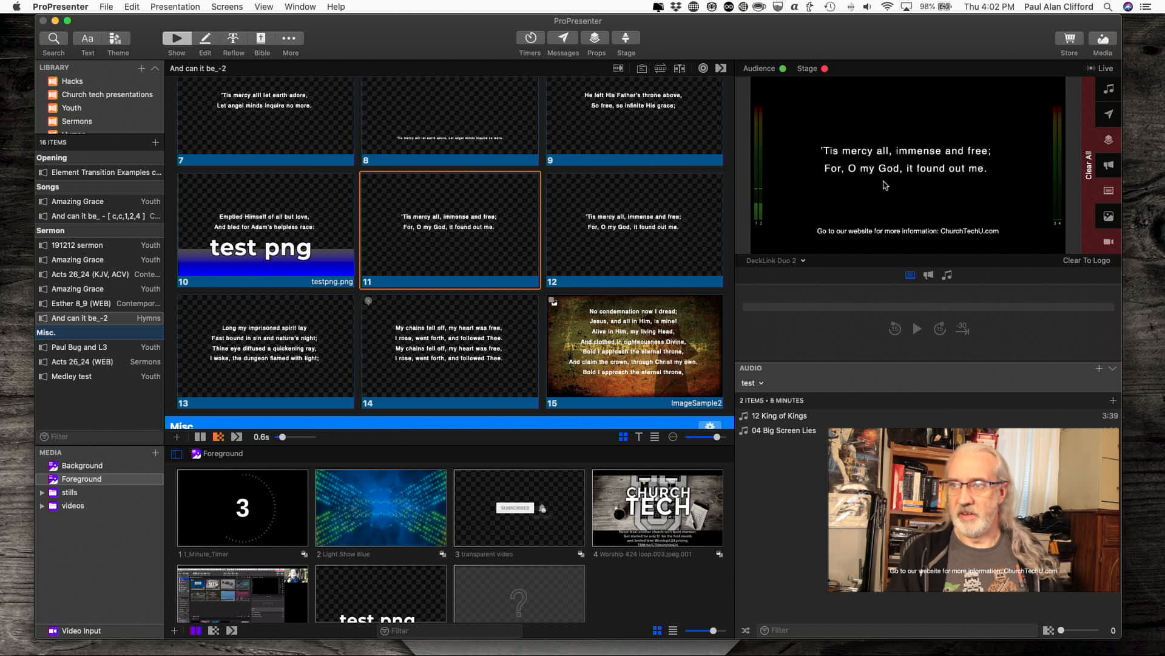